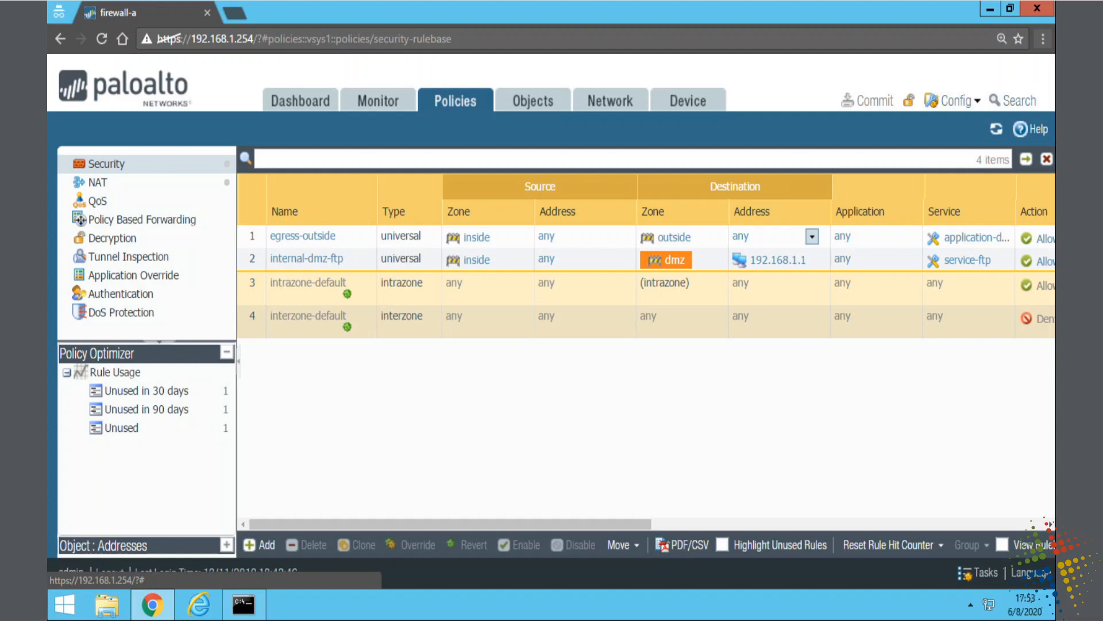
# Review the egress-outside security rule's destination and action settings, then cancel without changes
pyautogui.rightClick(395, 237)
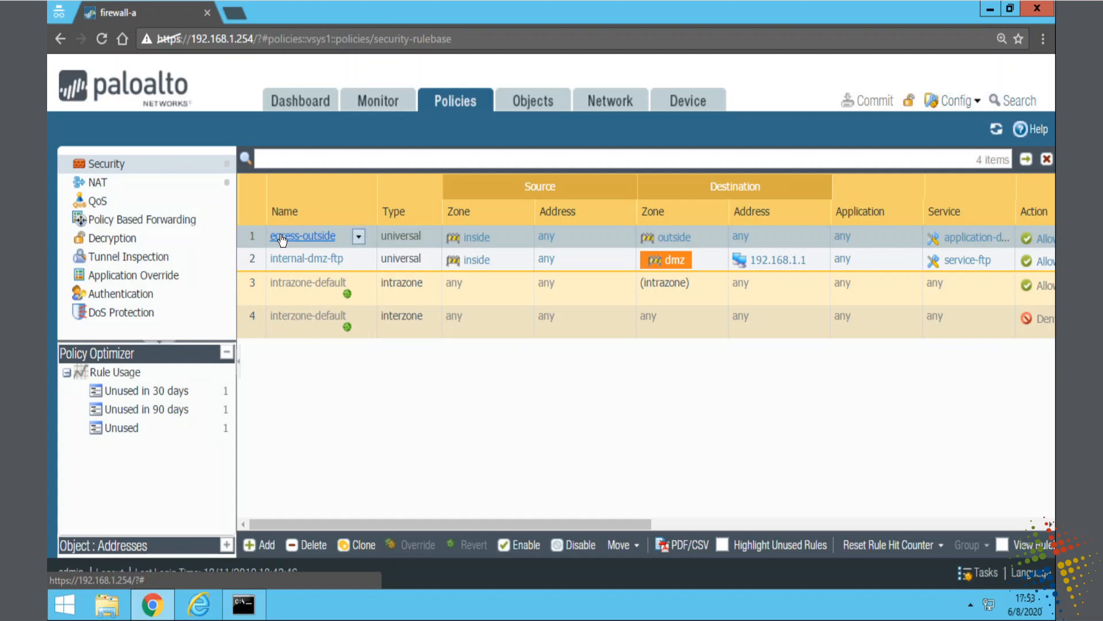
pyautogui.moveTo(297, 243)
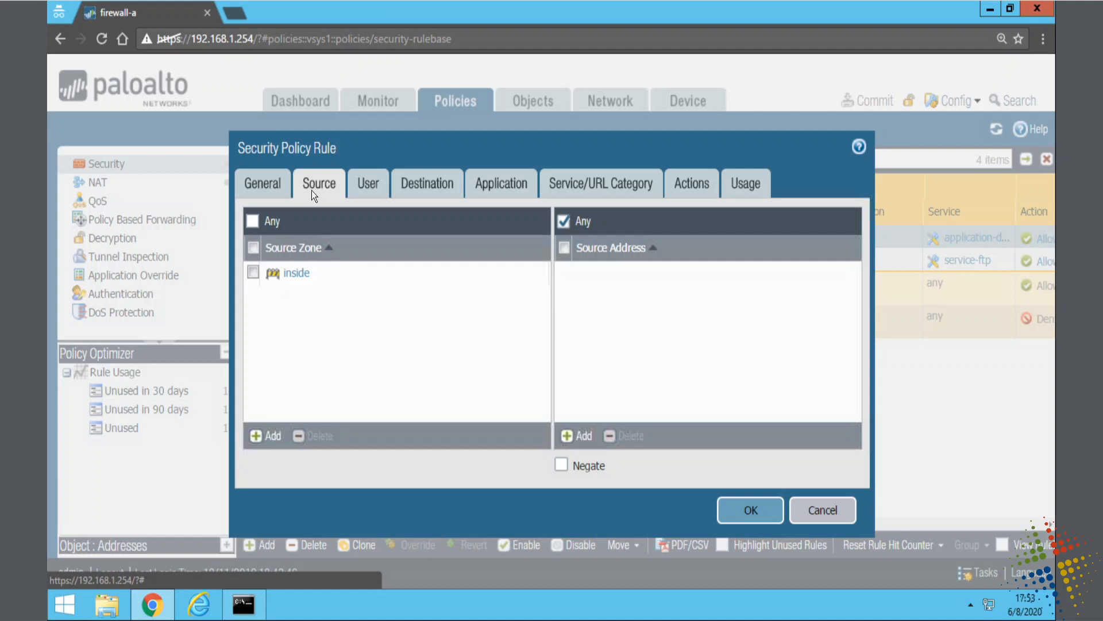
pyautogui.click(427, 183)
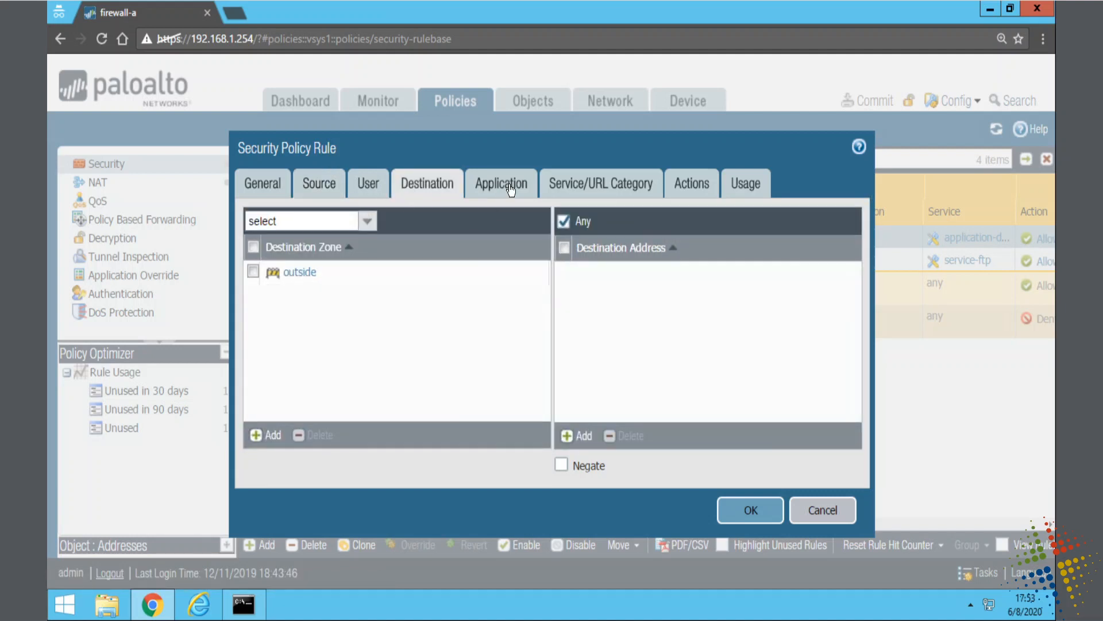
pyautogui.click(601, 182)
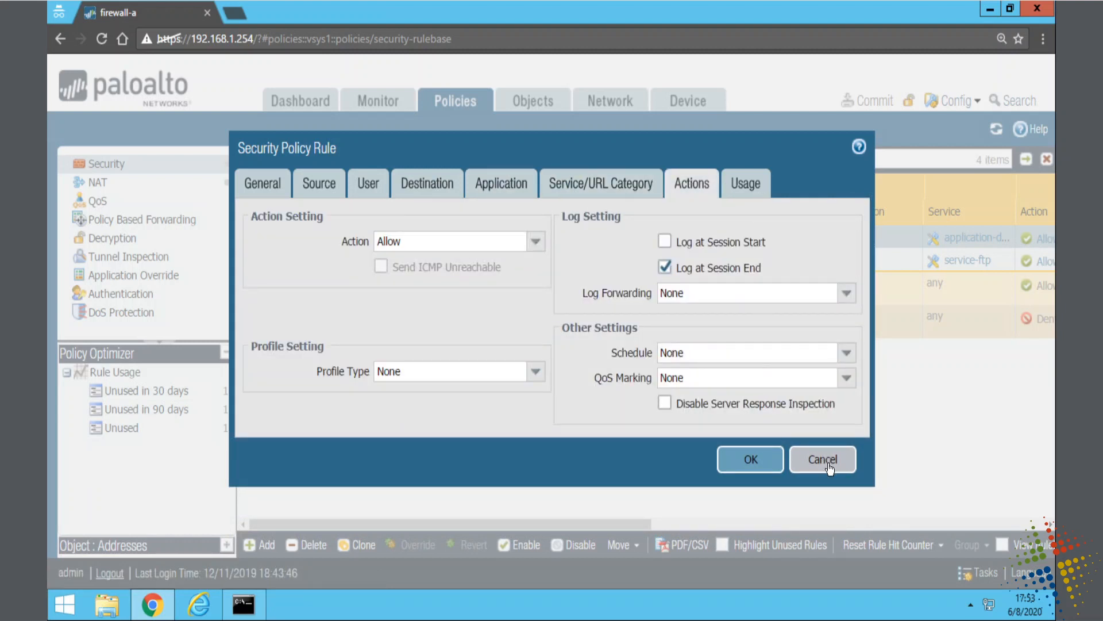
pyautogui.click(821, 459)
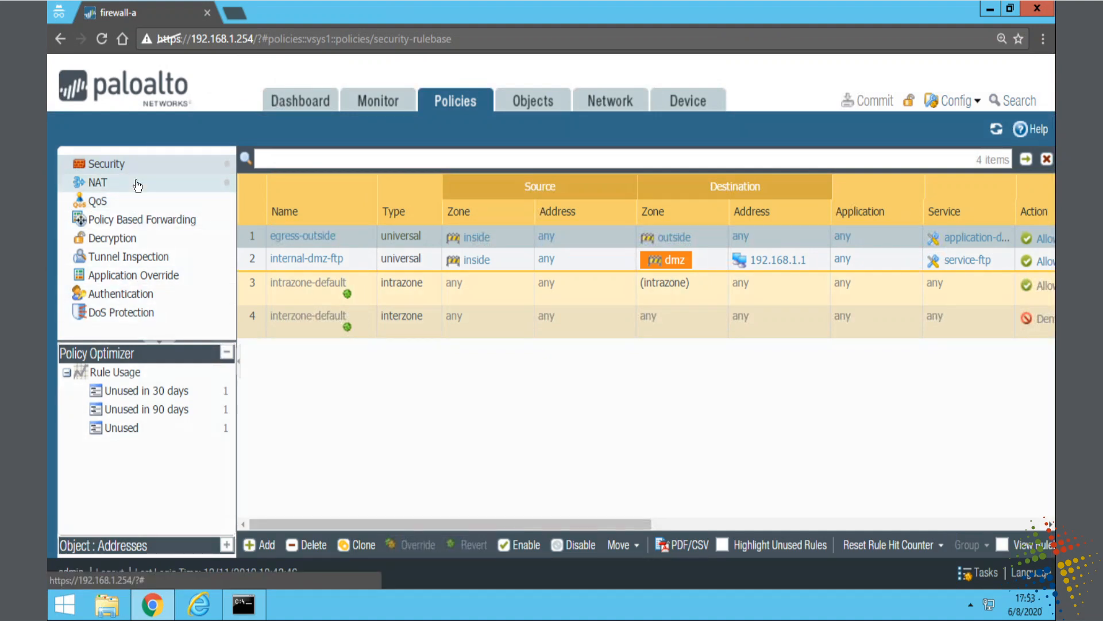
# Review the source-egress-outside NAT rule's translated-packet settings, then cancel without changes
pyautogui.click(98, 183)
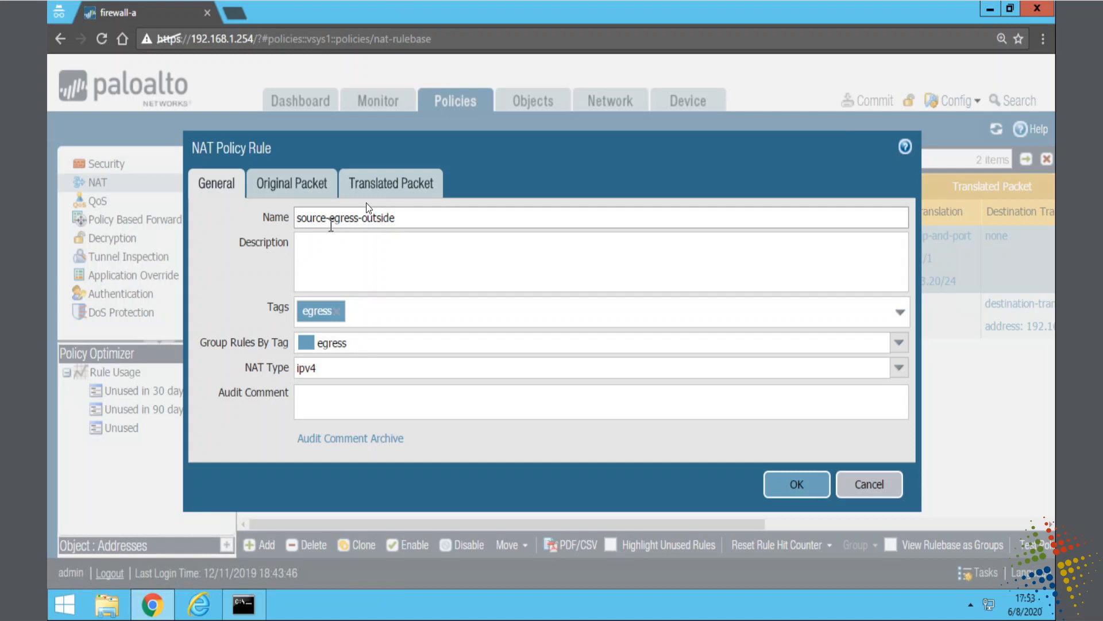
pyautogui.click(391, 183)
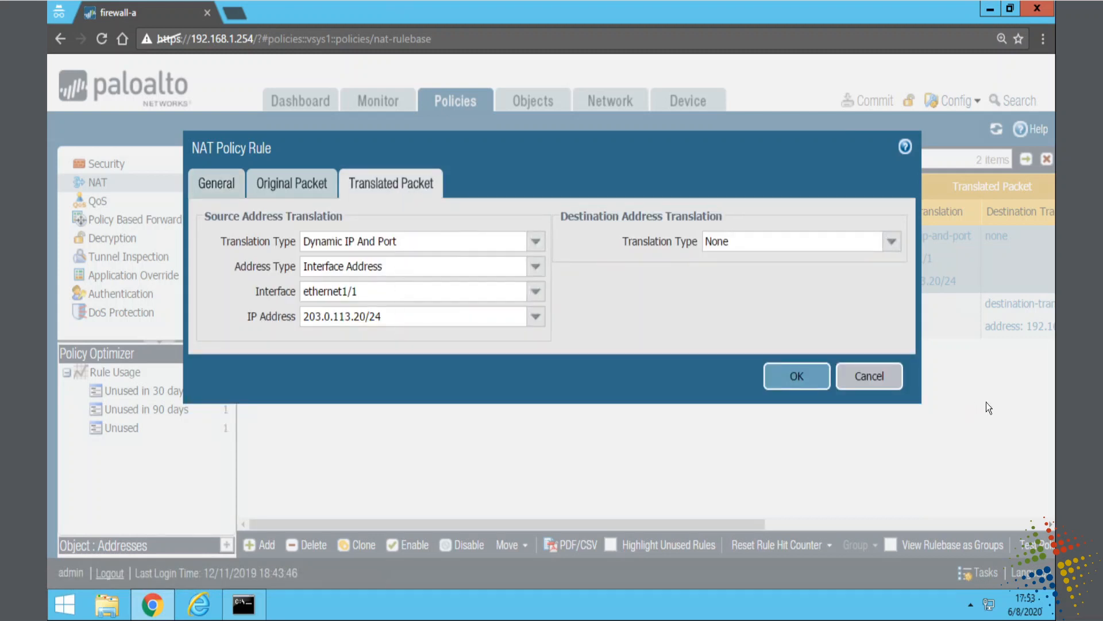
pyautogui.click(796, 375)
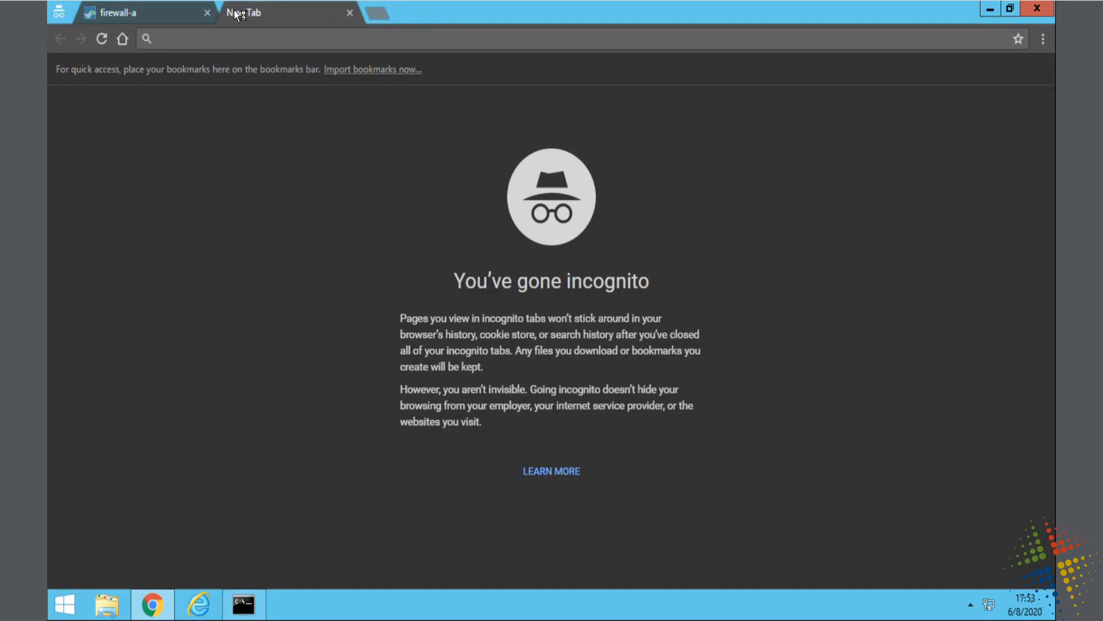
# Load google.com in the address bar and switch to the Yahoo tab
pyautogui.write('goog')
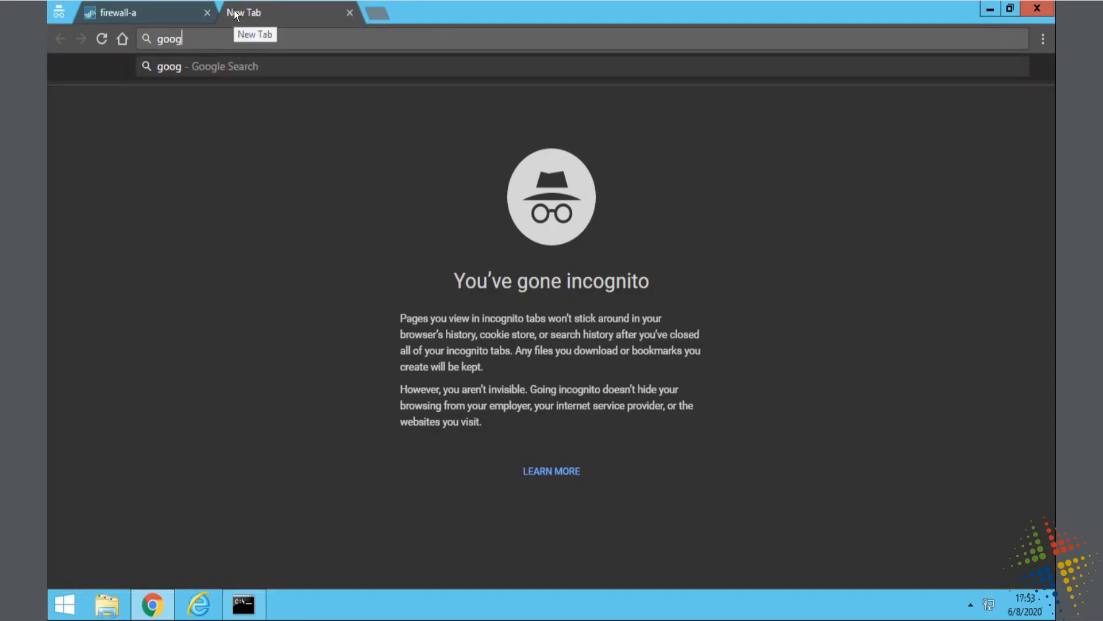
pyautogui.write('le.')
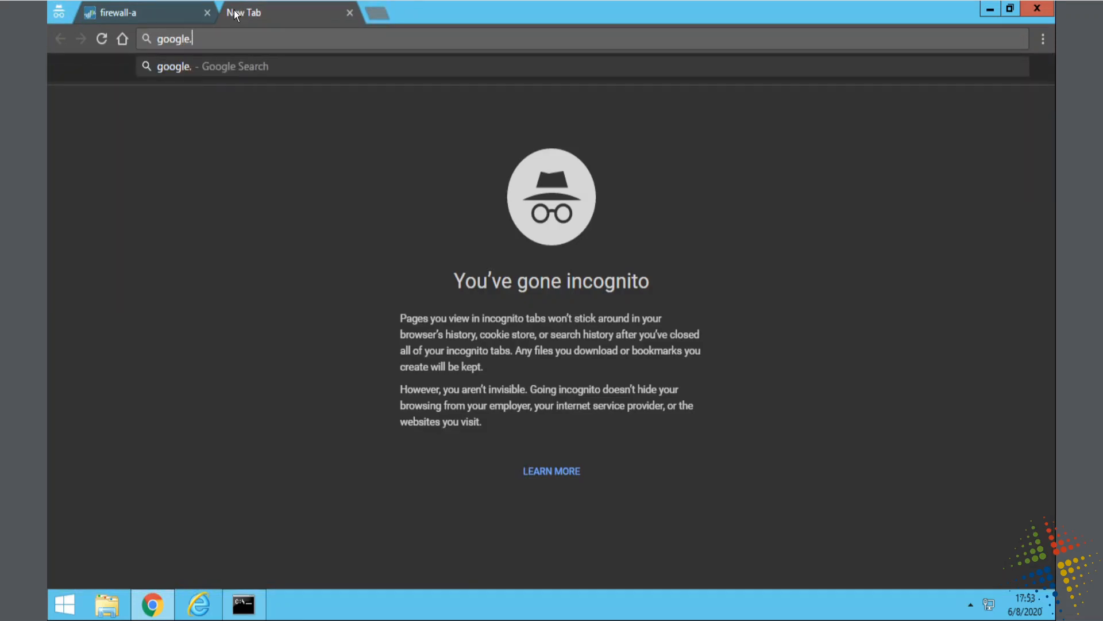
pyautogui.press('Return')
pyautogui.write('yahoo')
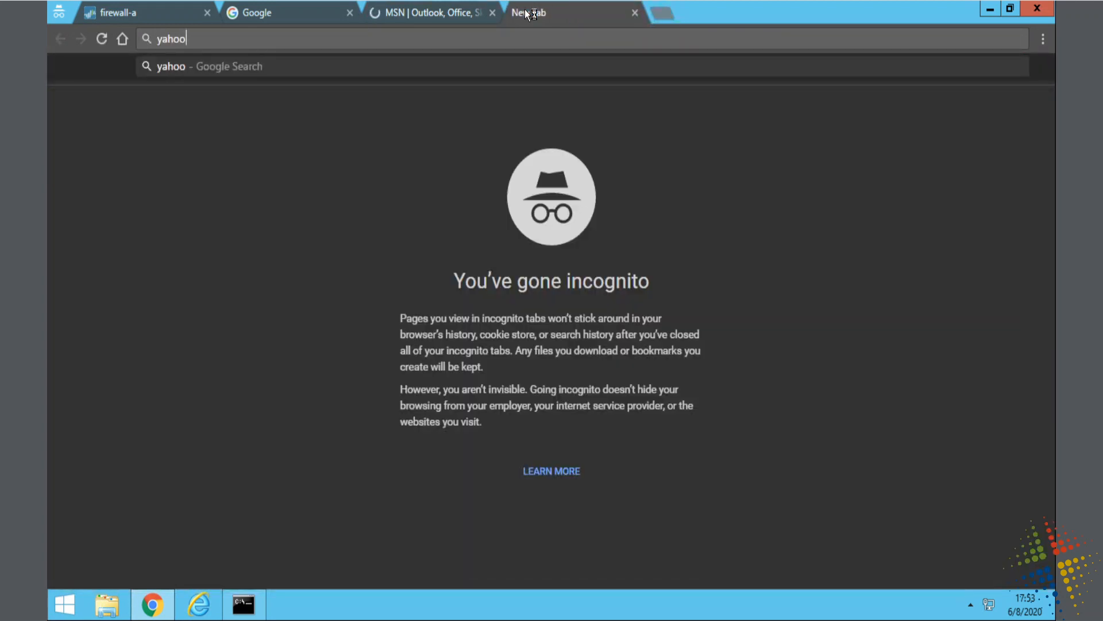
pyautogui.click(116, 12)
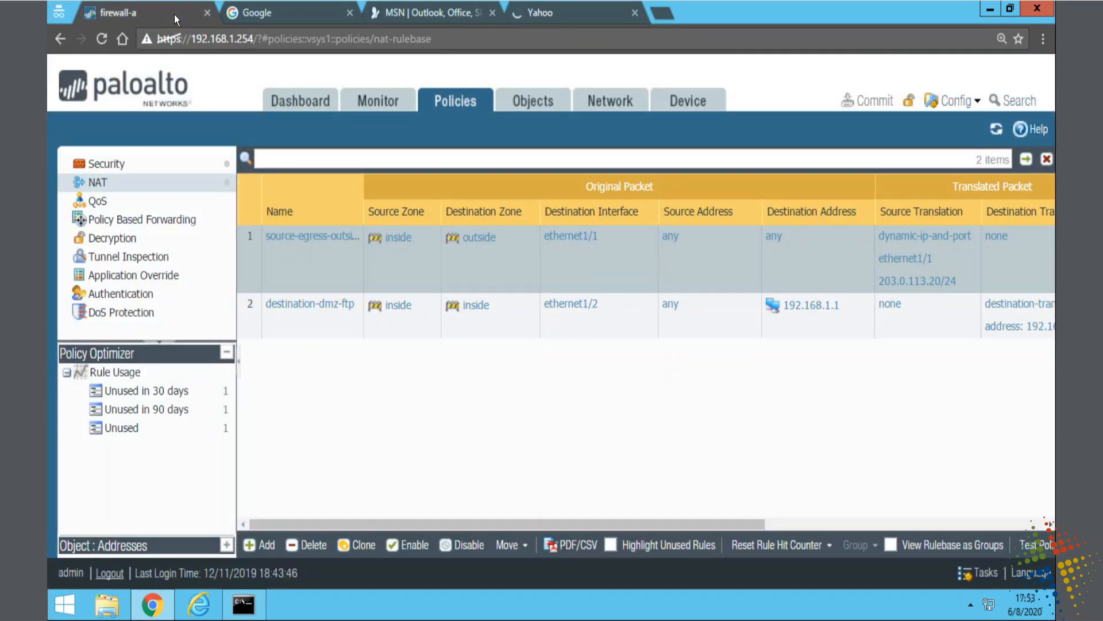
pyautogui.moveTo(242, 603)
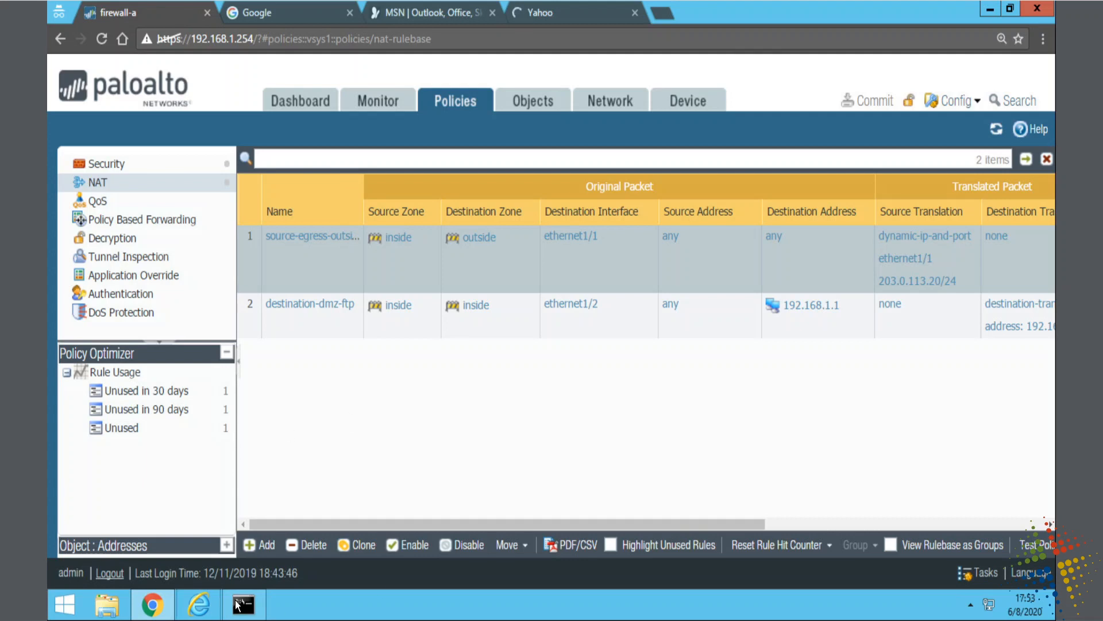
pyautogui.click(242, 604)
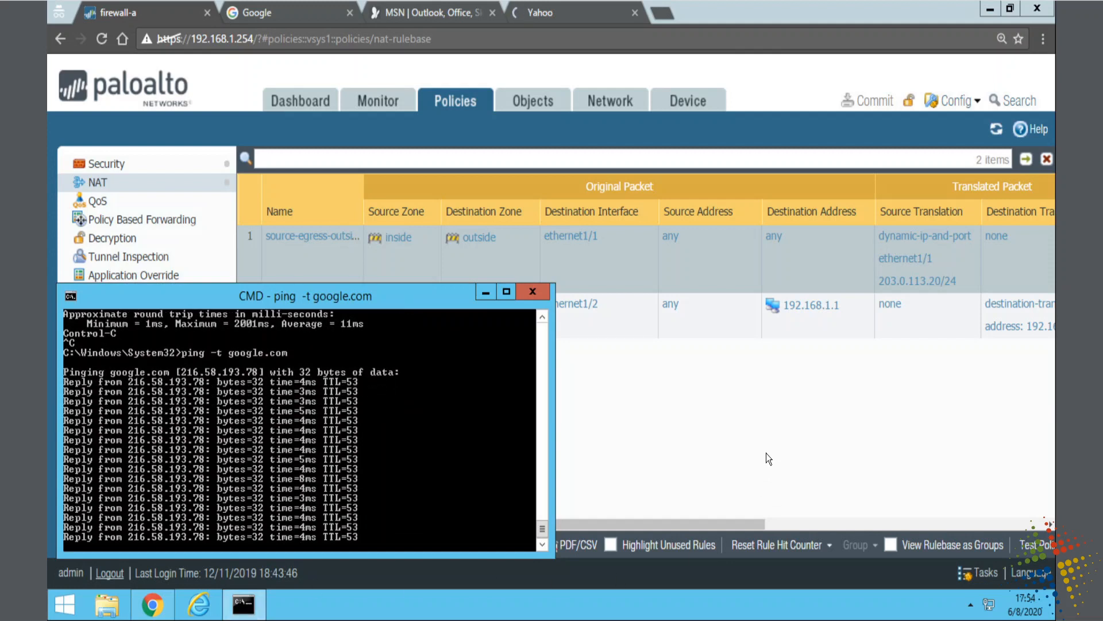
pyautogui.scroll(-3)
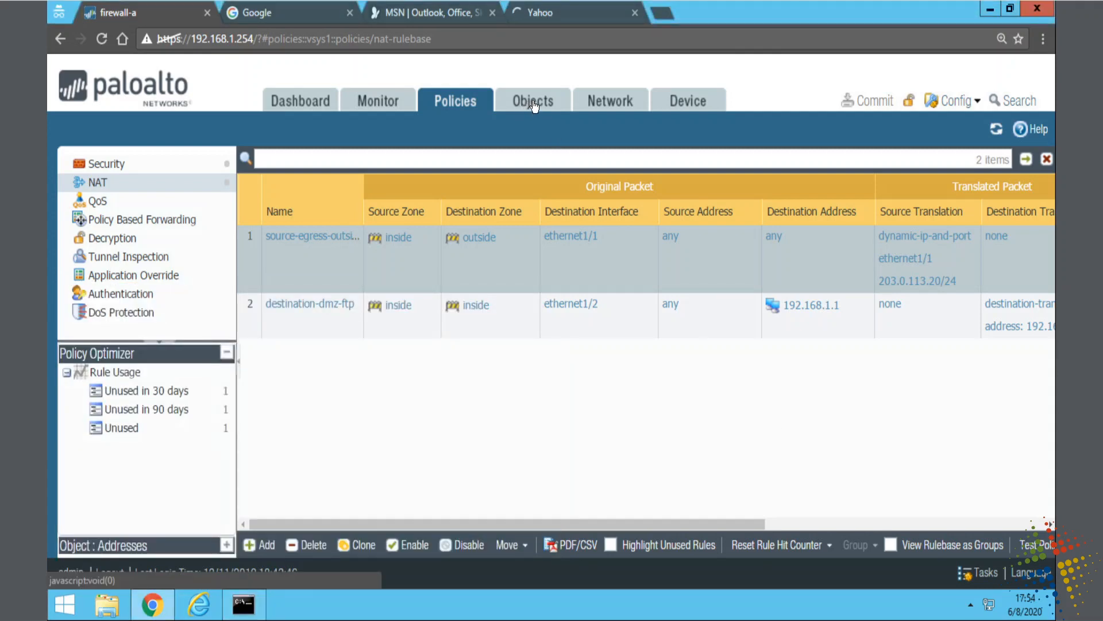
# Show the Objects > Services list with service-http (80,8080) and service-https (443)
pyautogui.click(532, 99)
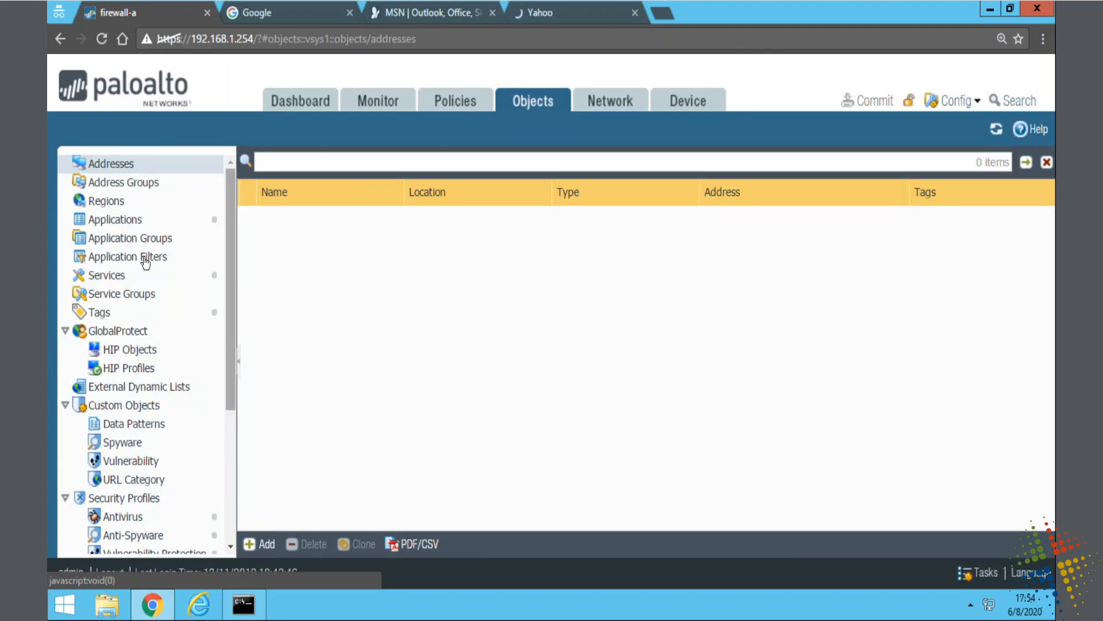
pyautogui.click(107, 274)
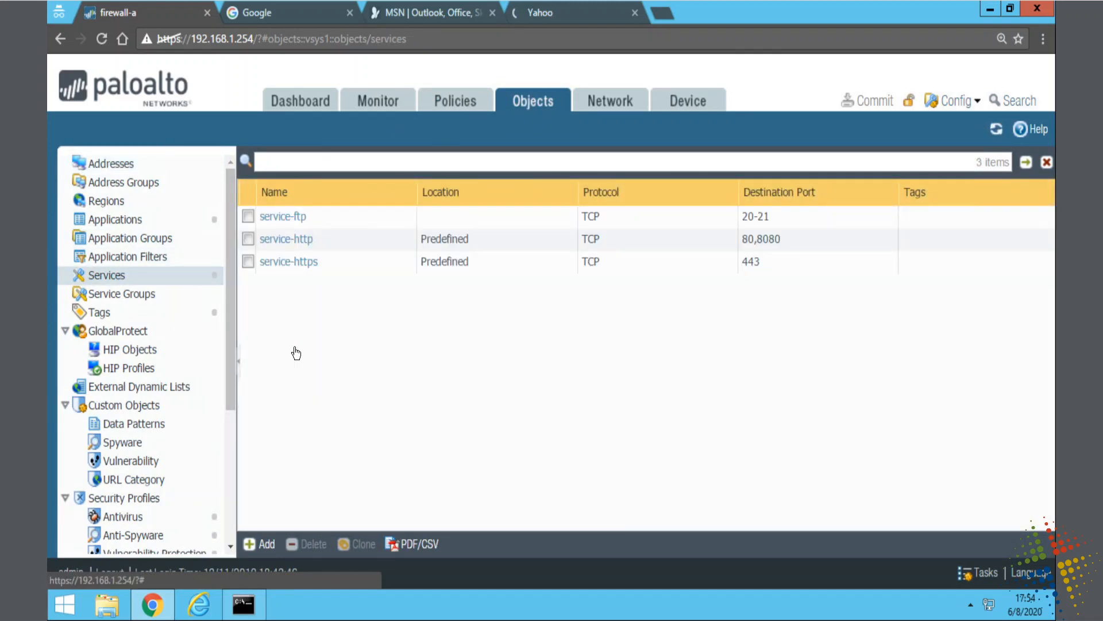
pyautogui.moveTo(362, 355)
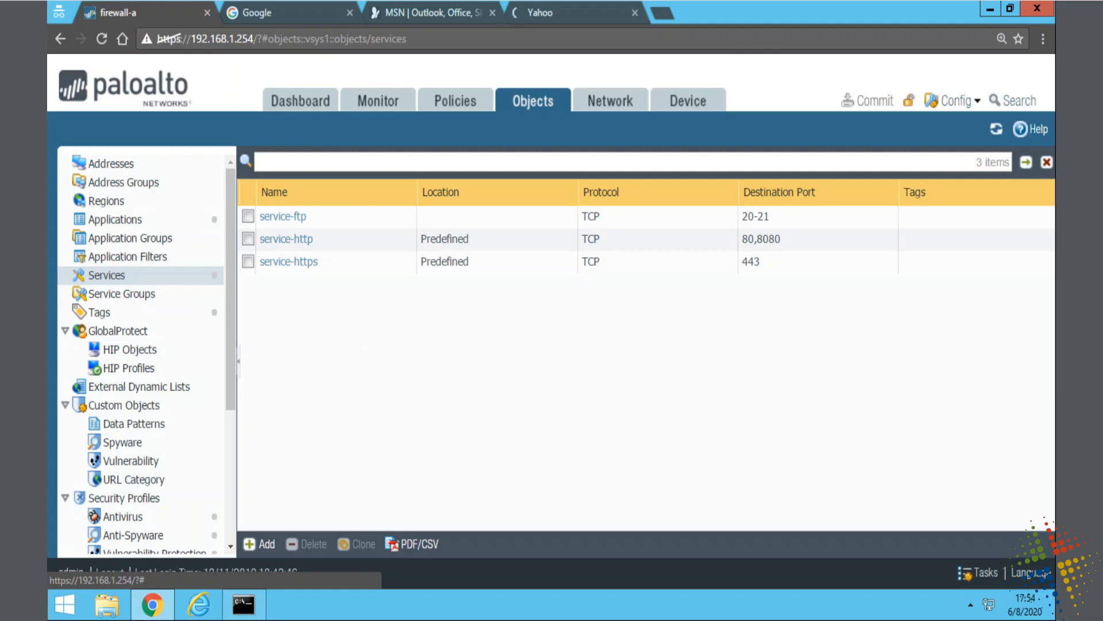
pyautogui.moveTo(482, 243)
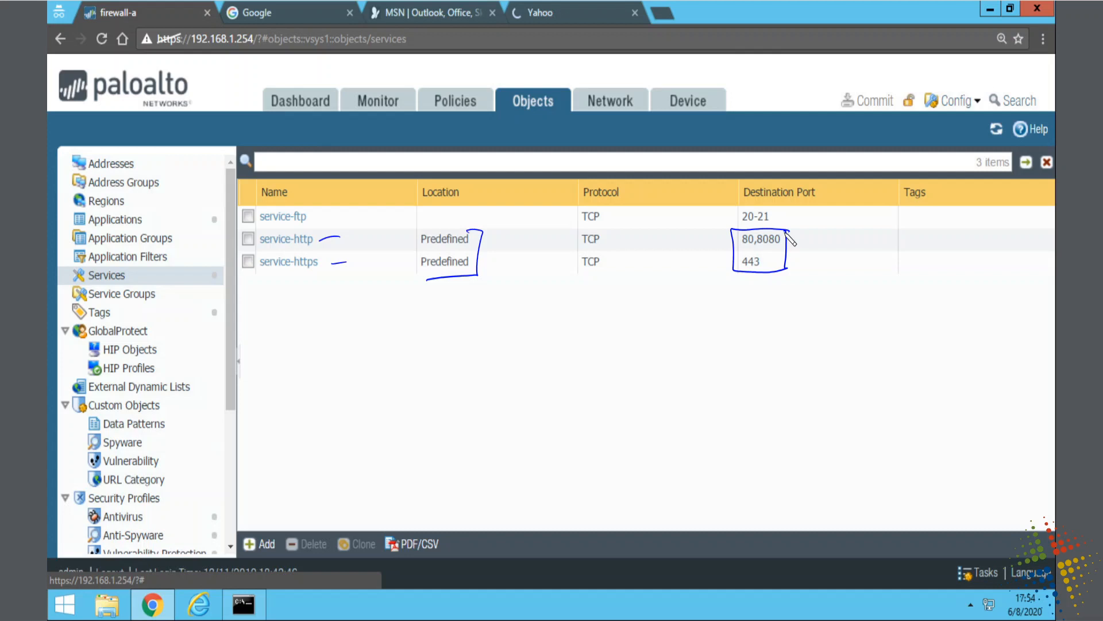
pyautogui.moveTo(779, 221)
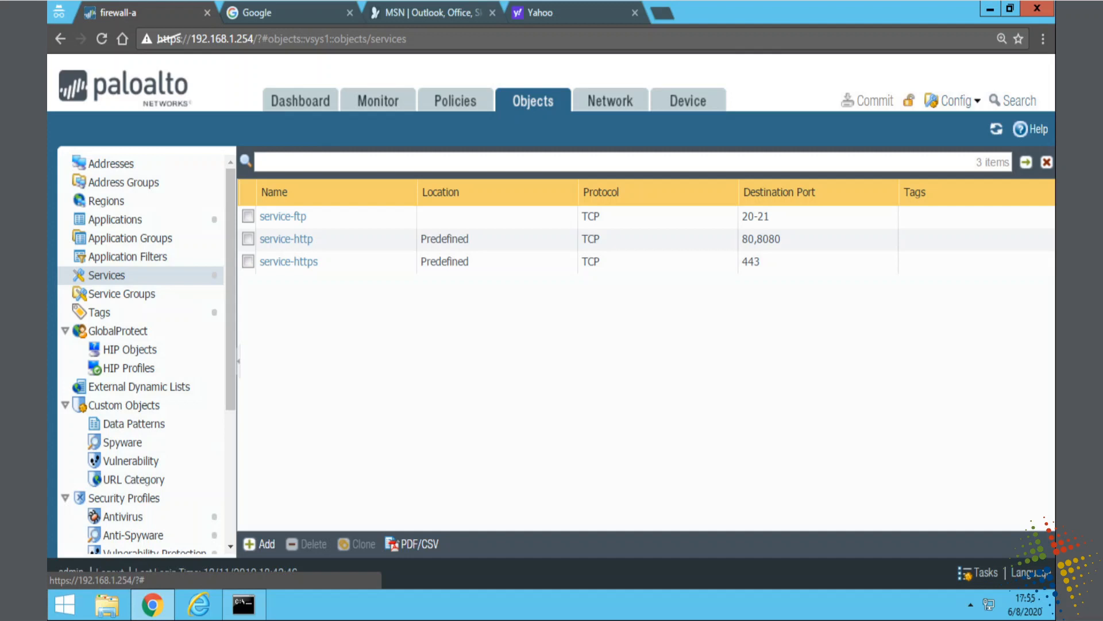
pyautogui.moveTo(455, 101)
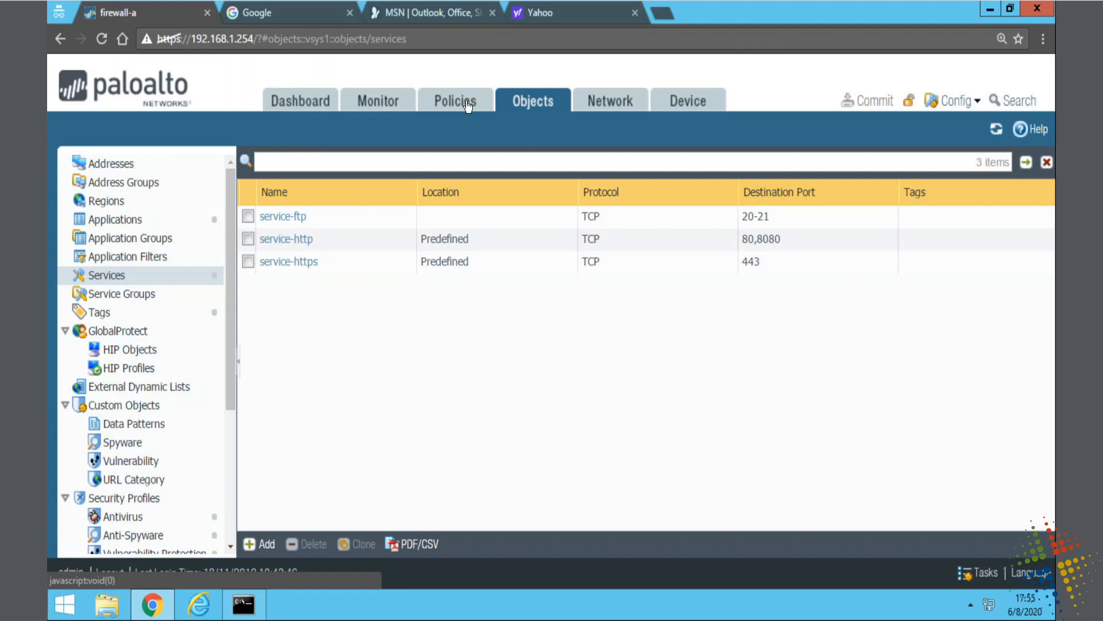
# Return to Policies > Security and show the egress-outside rule's Service/URL Category settings
pyautogui.click(455, 100)
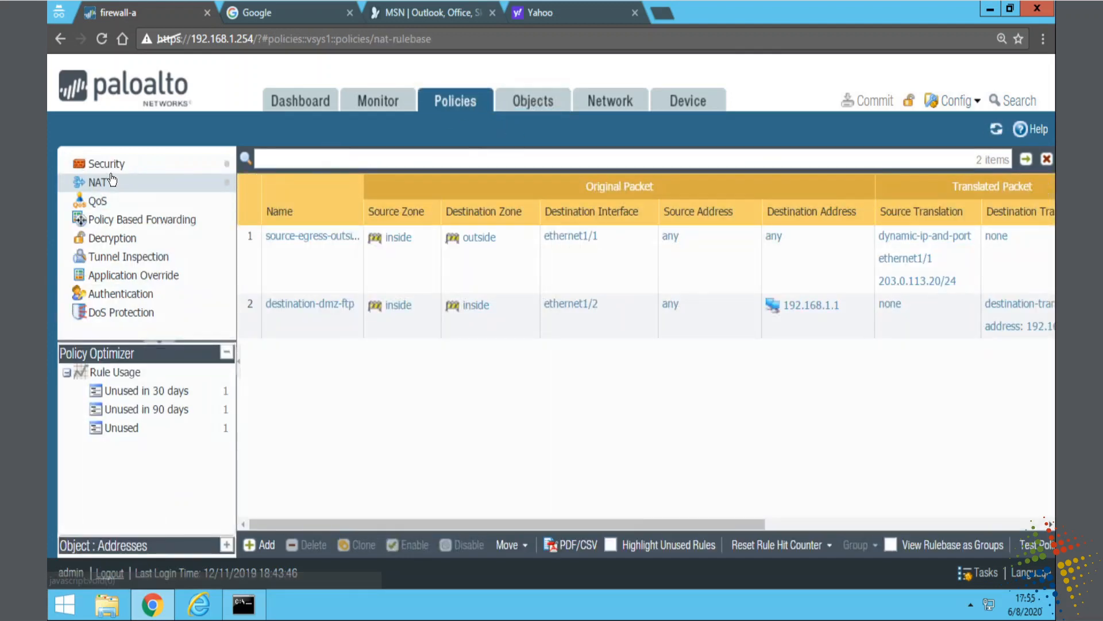
pyautogui.click(106, 163)
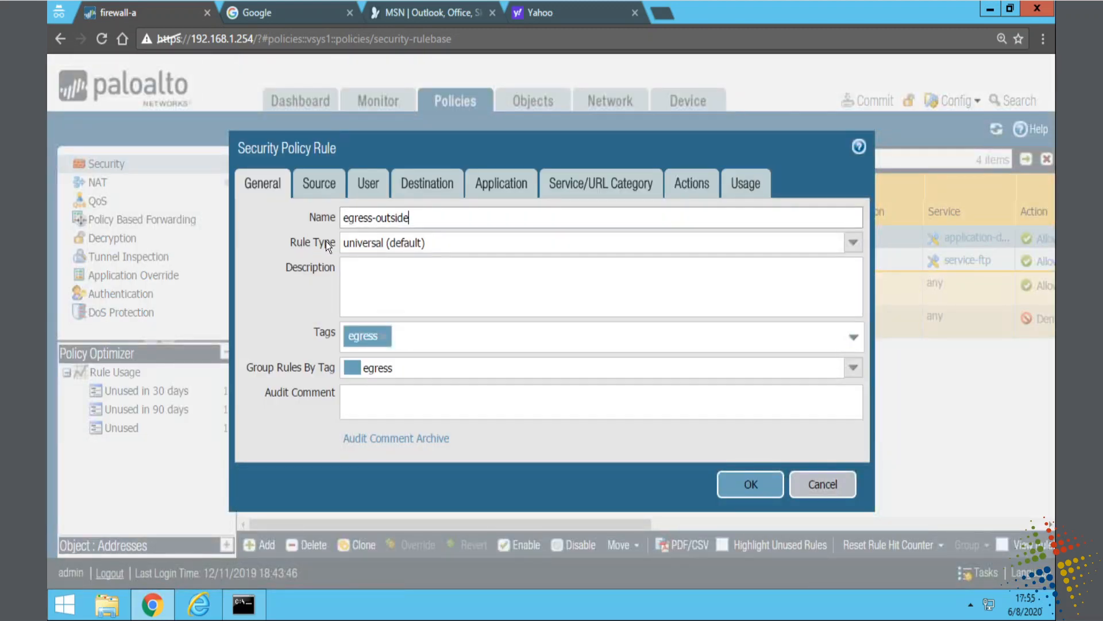
pyautogui.click(600, 182)
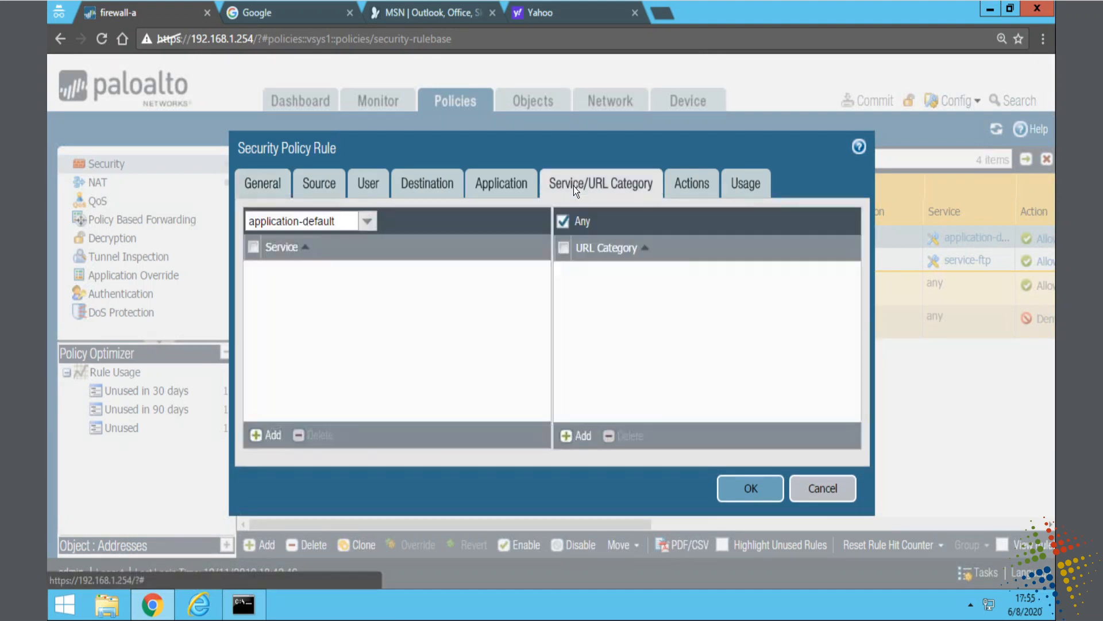
pyautogui.moveTo(280, 266)
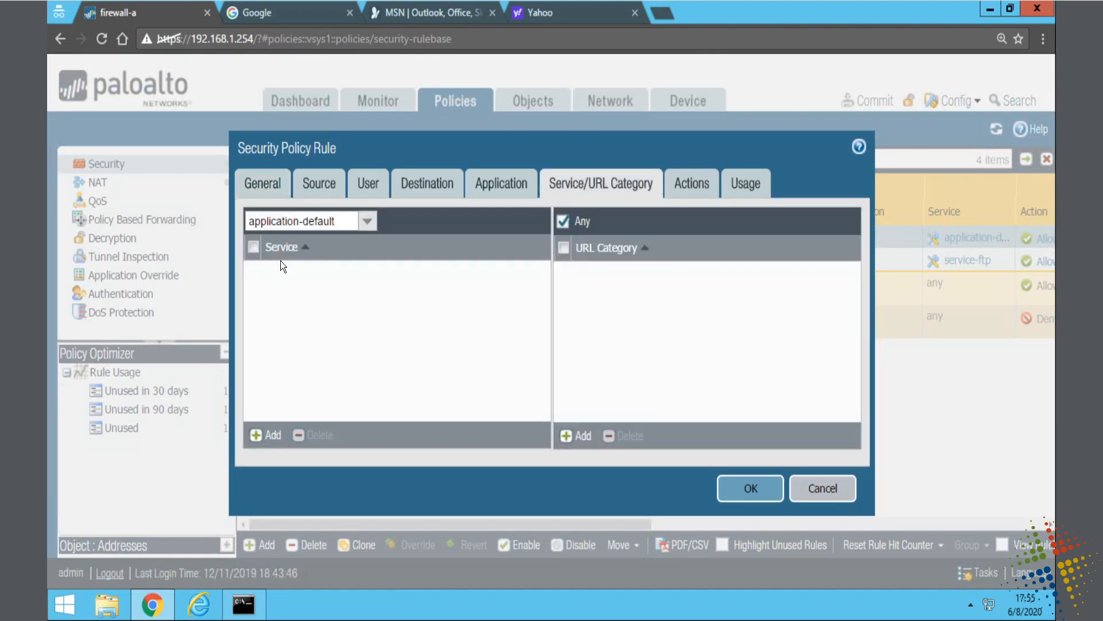
pyautogui.moveTo(276, 335)
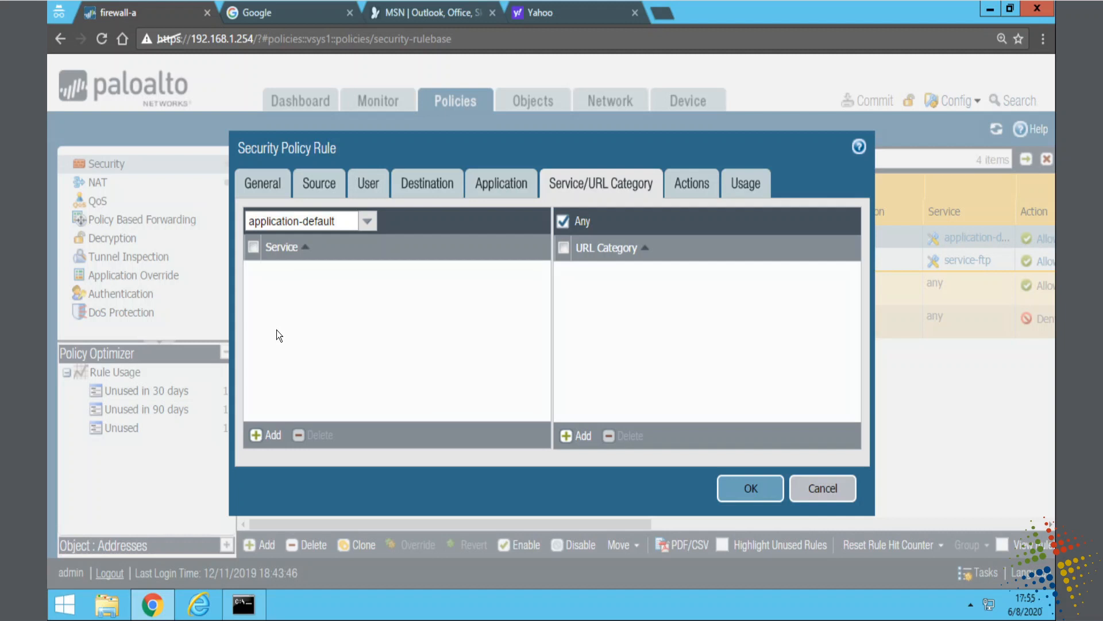
pyautogui.moveTo(277, 315)
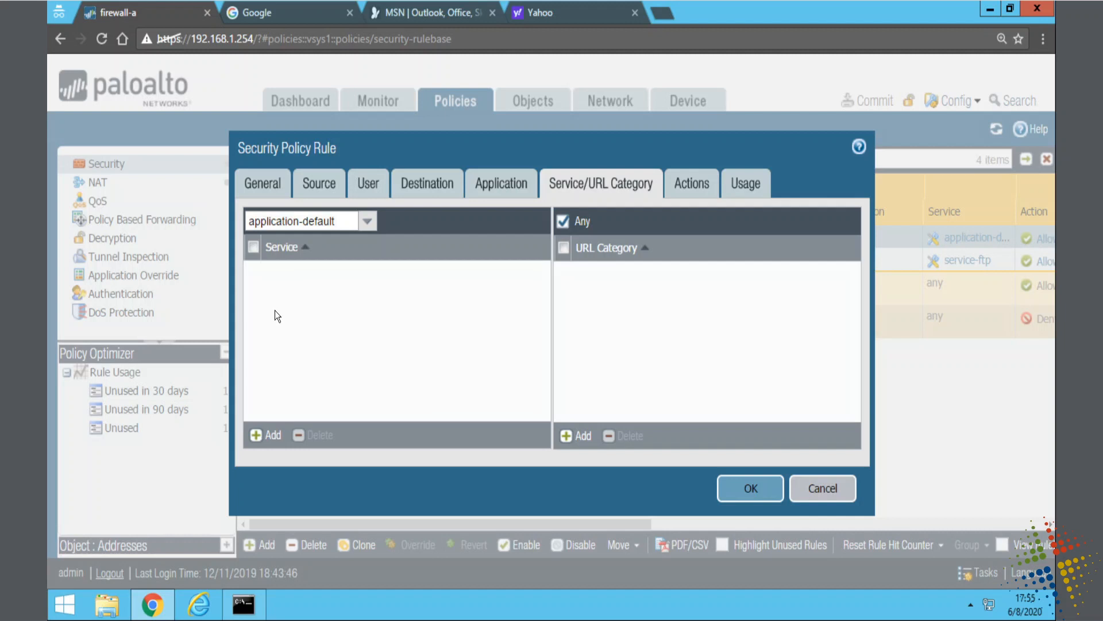
# Add service-http and service-https to the rule in place of application-default and save it
pyautogui.click(267, 434)
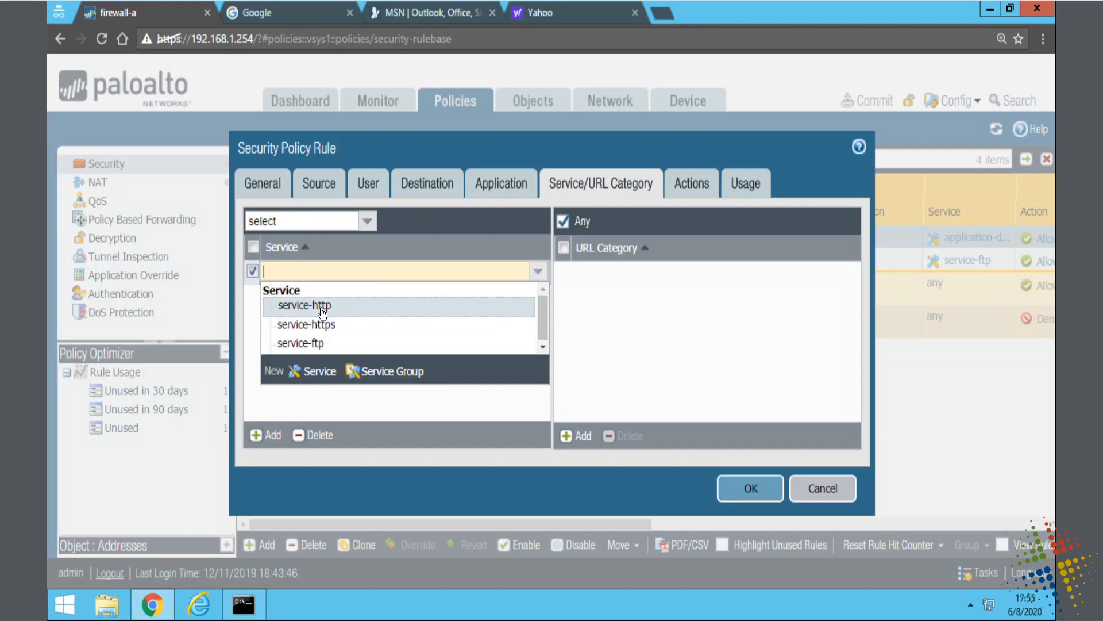
pyautogui.click(304, 305)
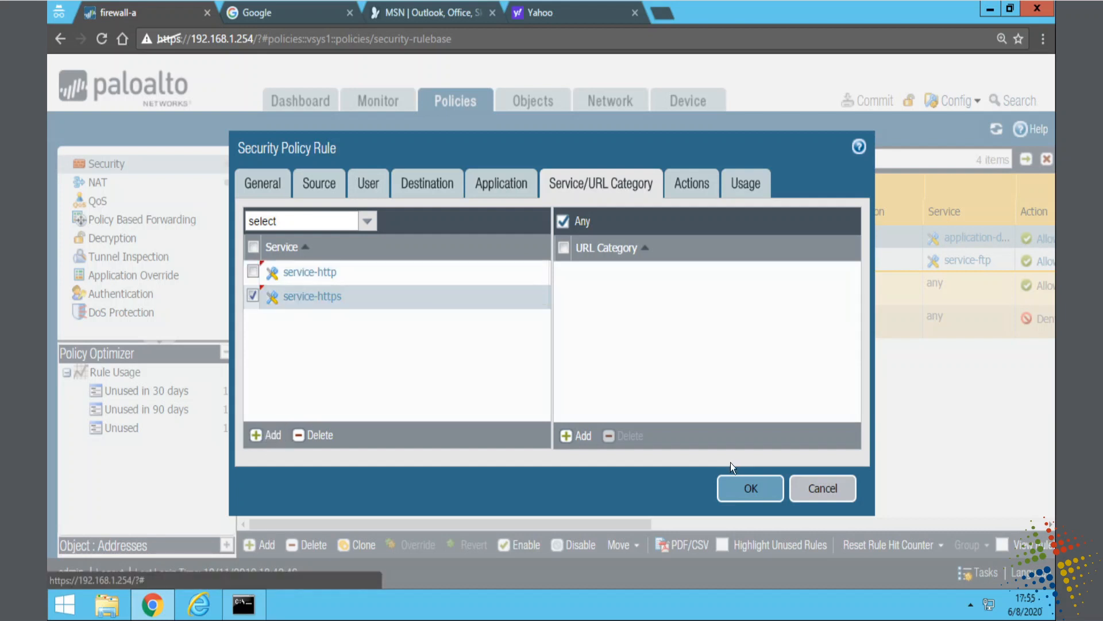
pyautogui.click(750, 487)
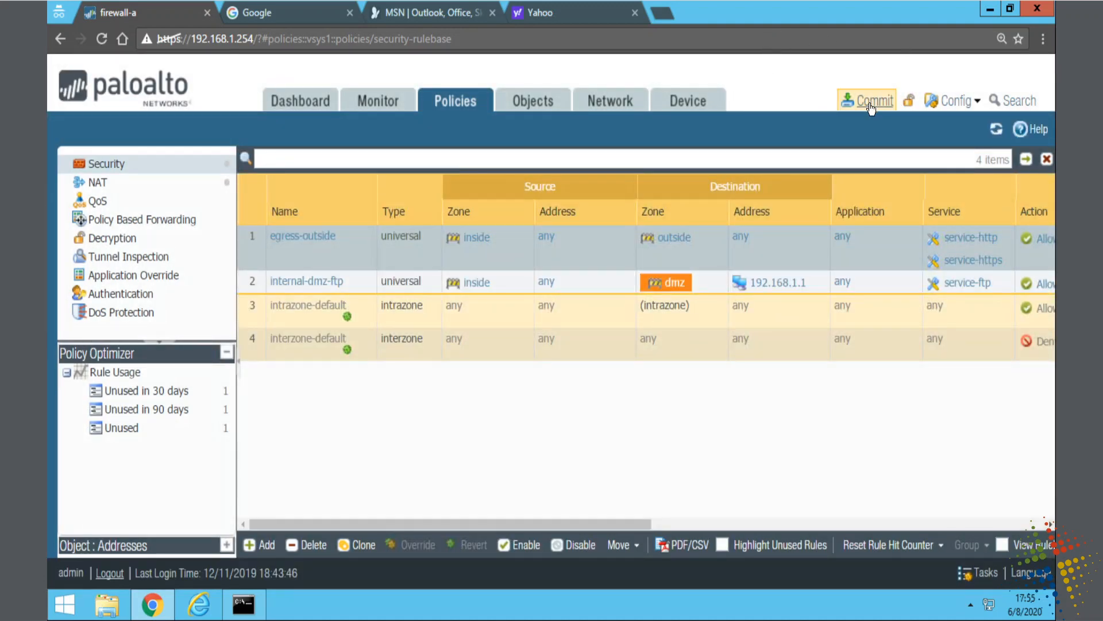
# Commit the configuration, watching the ping window, and close the successful commit status
pyautogui.click(872, 100)
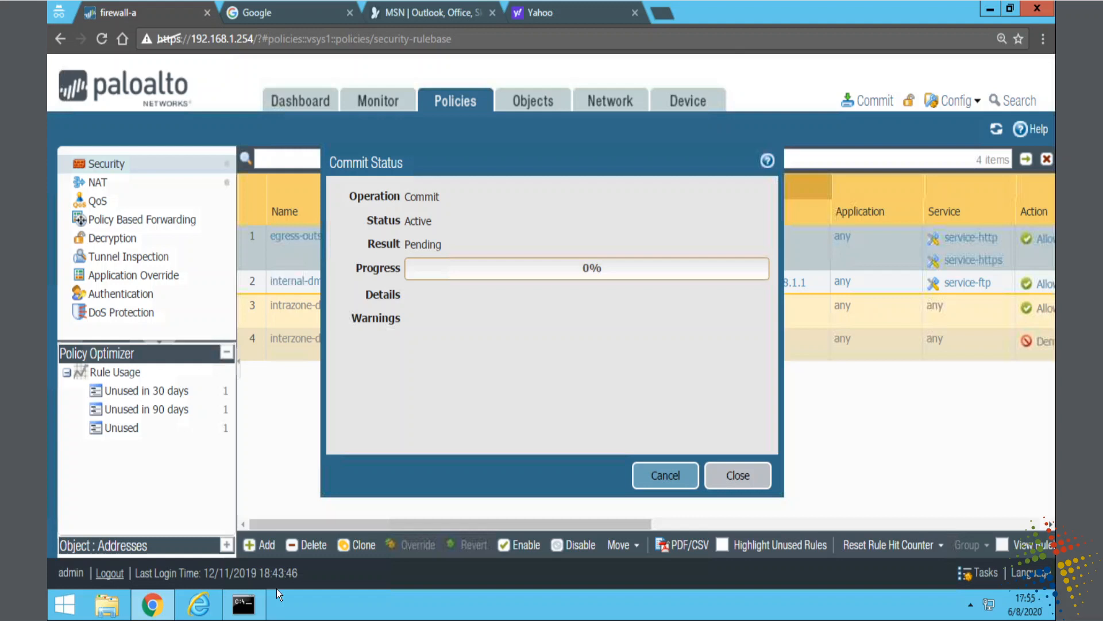
pyautogui.click(242, 604)
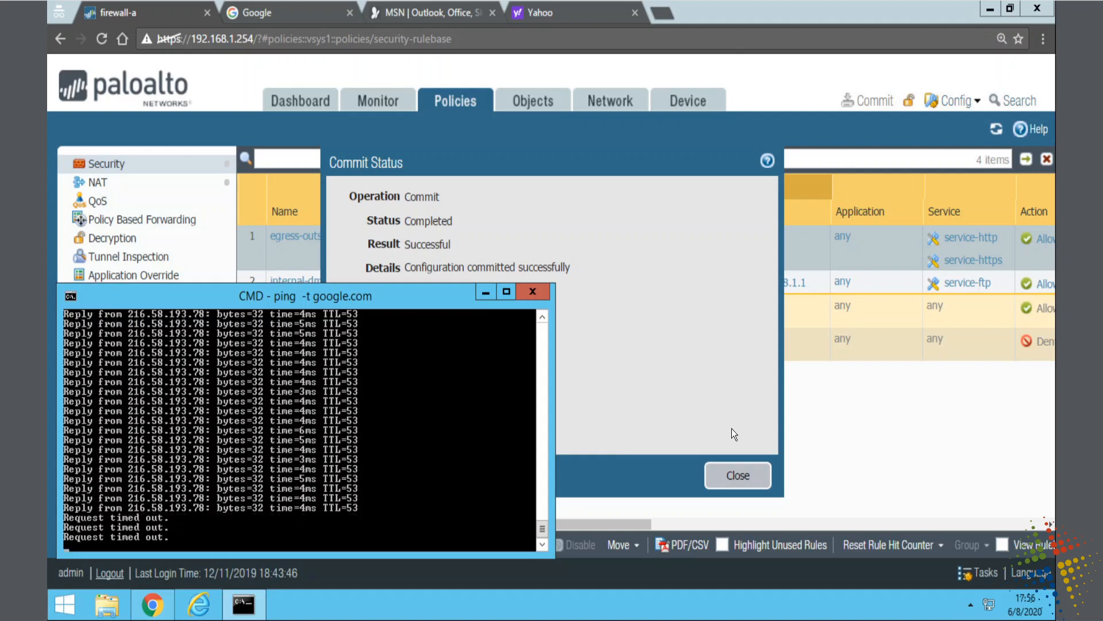
pyautogui.click(738, 474)
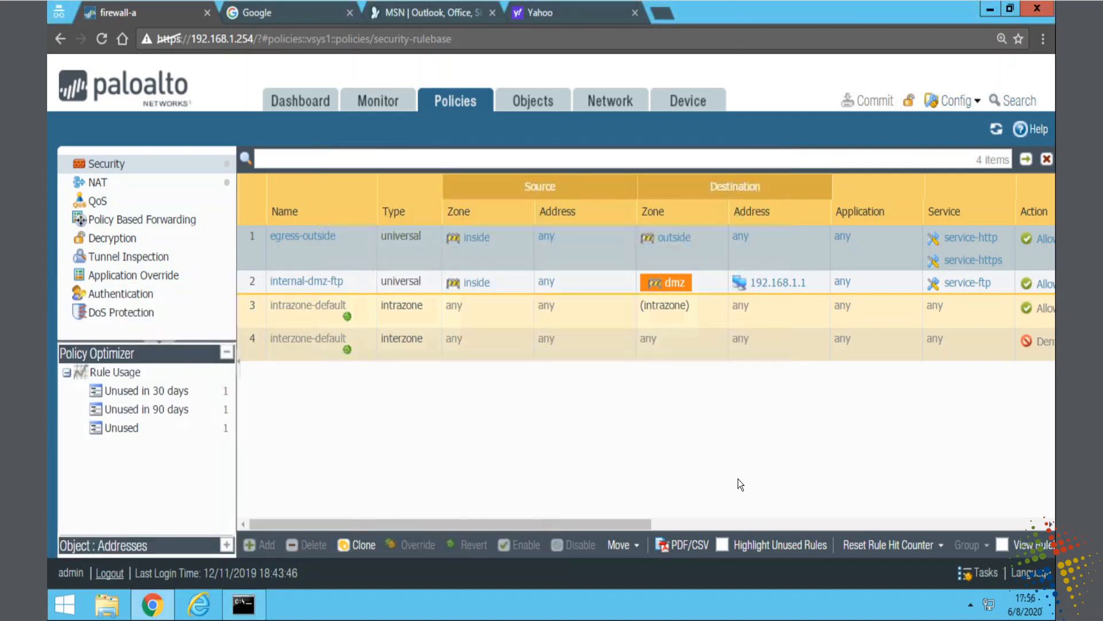
pyautogui.moveTo(308, 15)
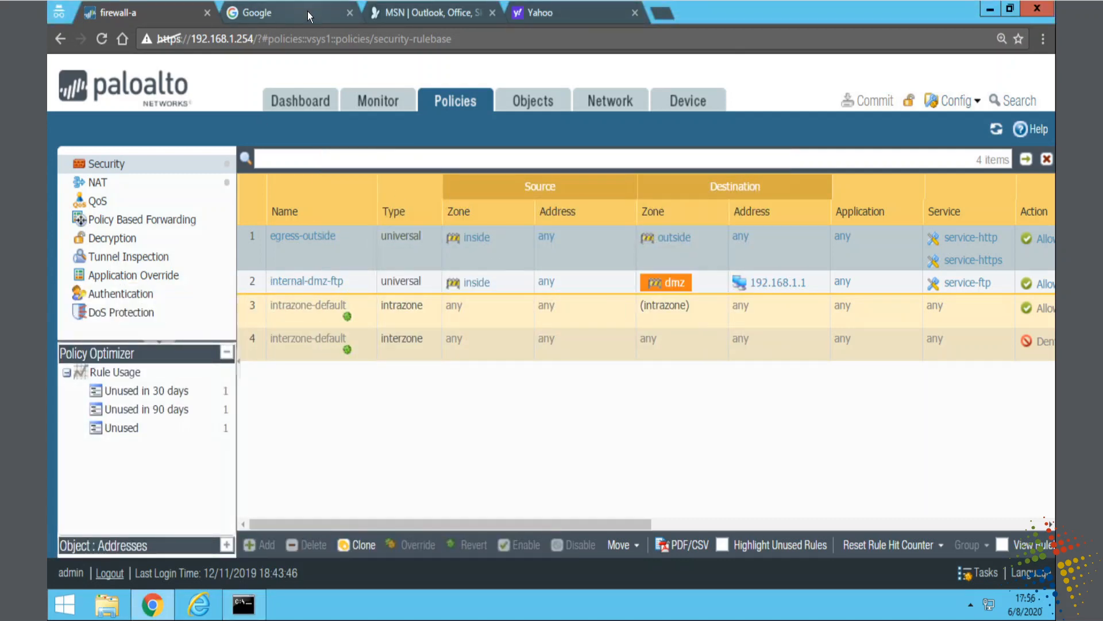
# Load google.com, msn.com and yahoo.com in incognito tabs; google.com fails with a DNS error
pyautogui.click(288, 11)
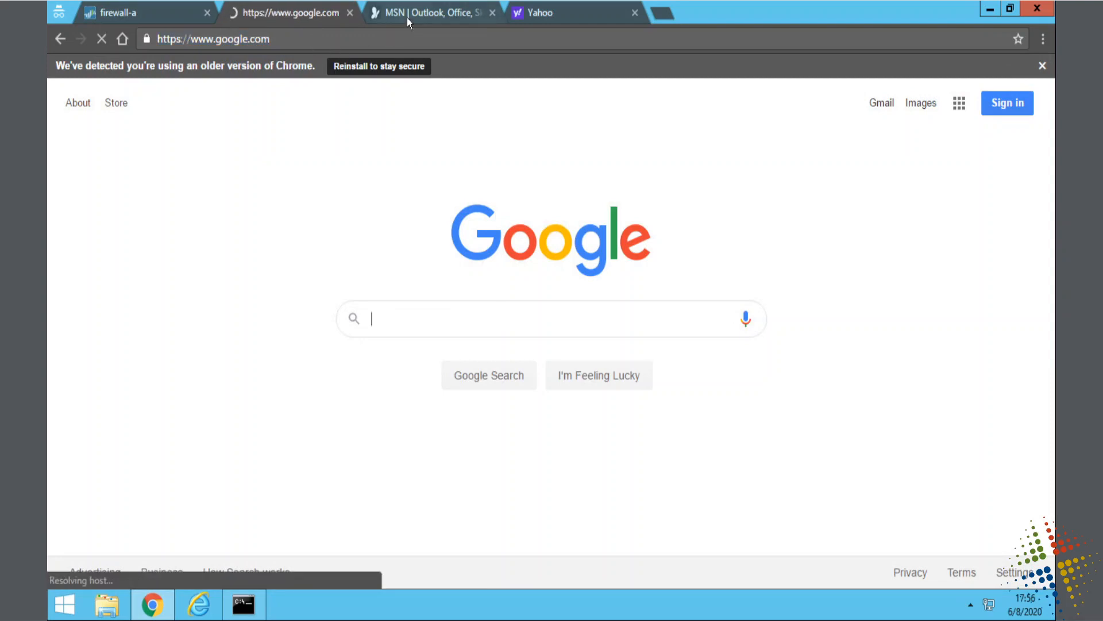
pyautogui.click(545, 12)
pyautogui.write('goo')
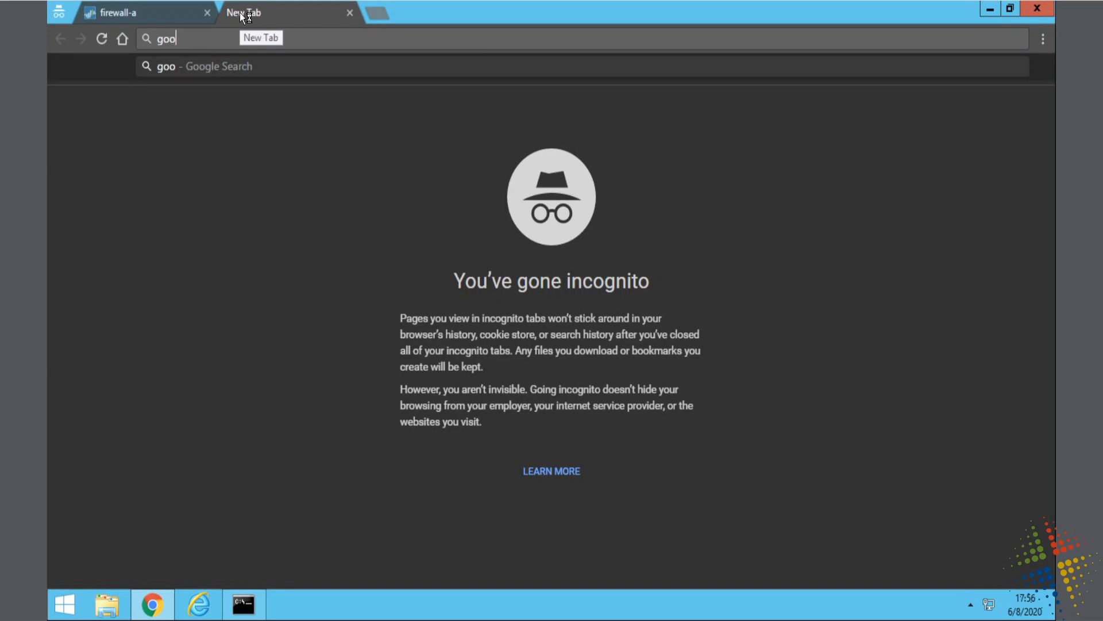
pyautogui.write('gle.com')
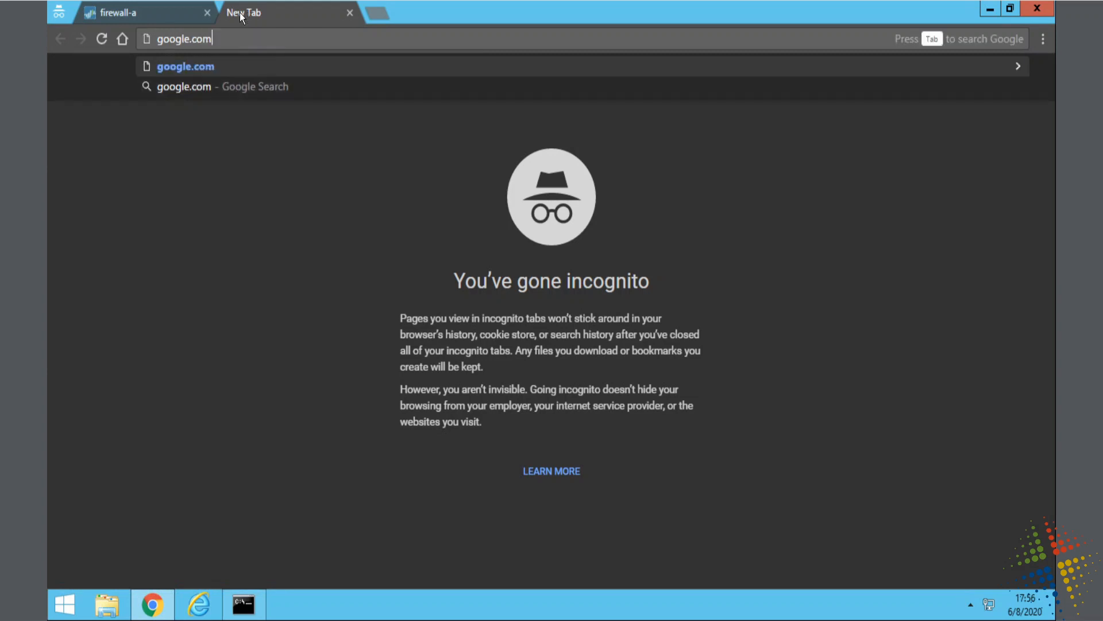
pyautogui.press('Return')
pyautogui.write('msn,co')
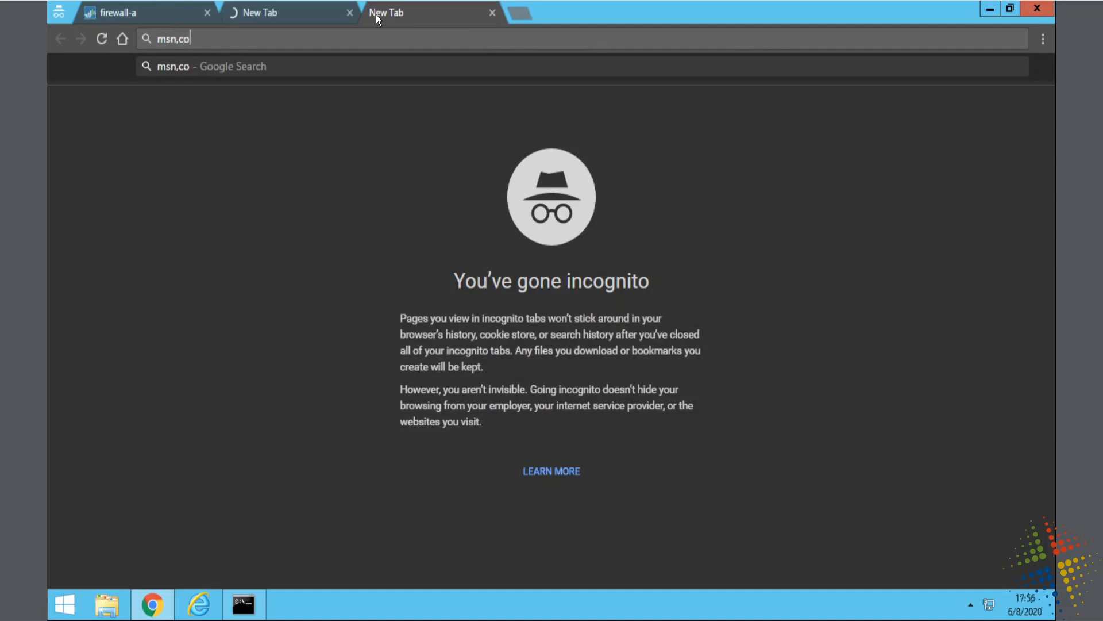
pyautogui.press('Return')
pyautogui.write('ya')
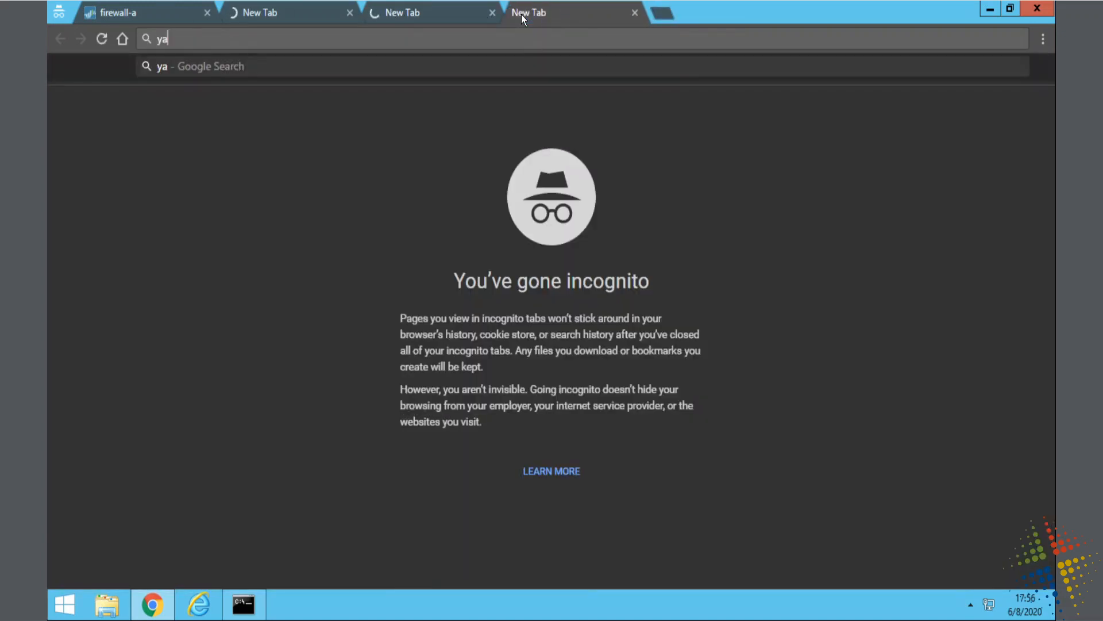
pyautogui.press('Return')
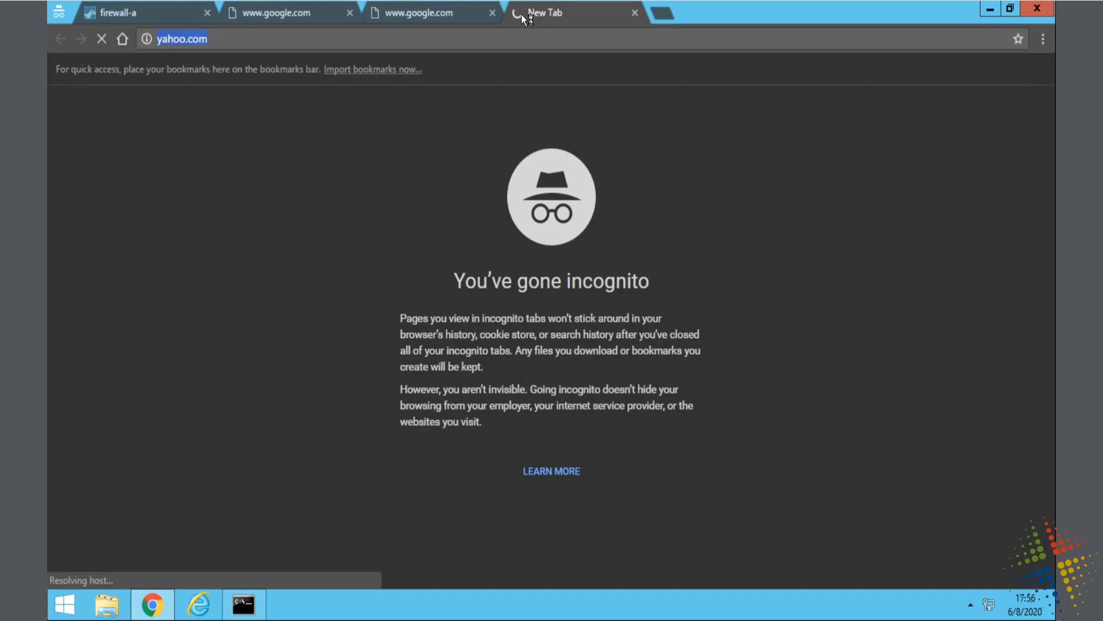
pyautogui.click(275, 12)
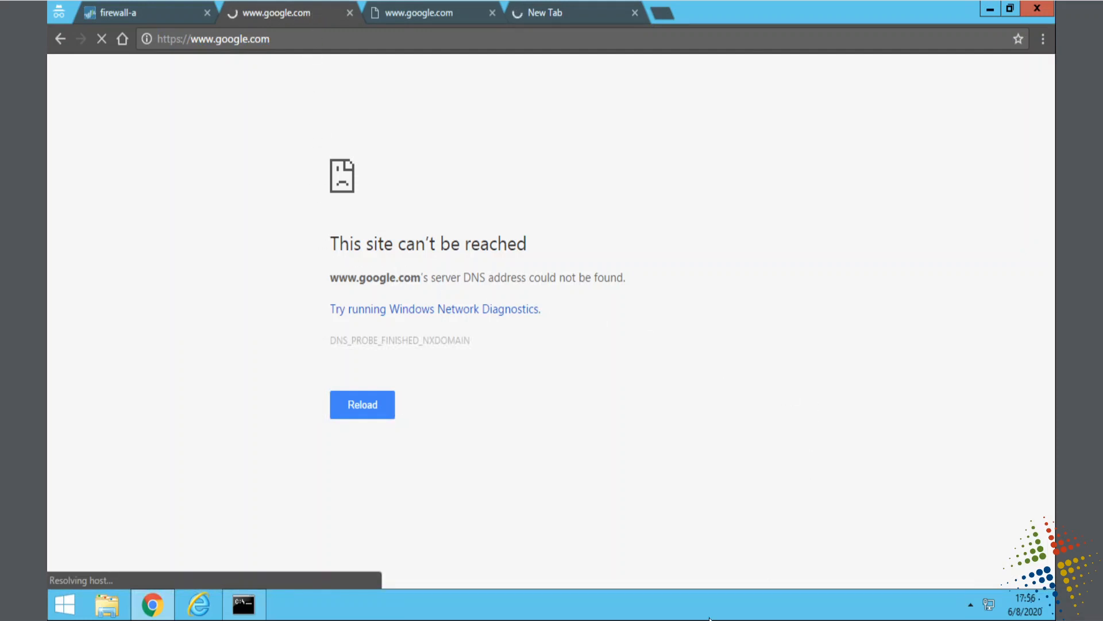
pyautogui.moveTo(106, 603)
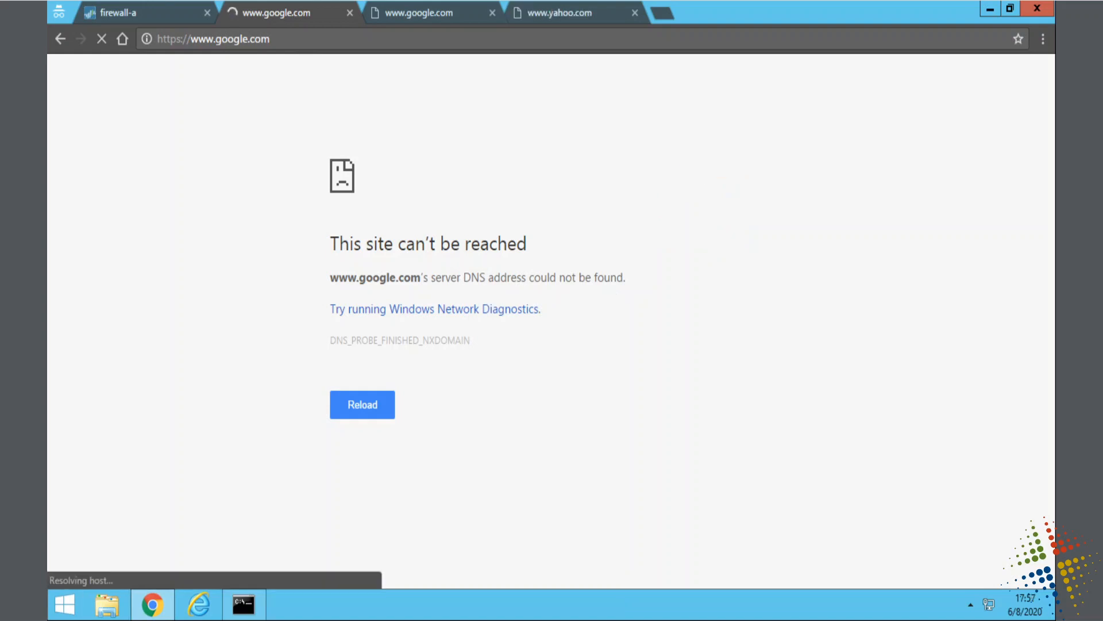
# Return to the firewall's Objects > Services list and start a new service object
pyautogui.click(123, 13)
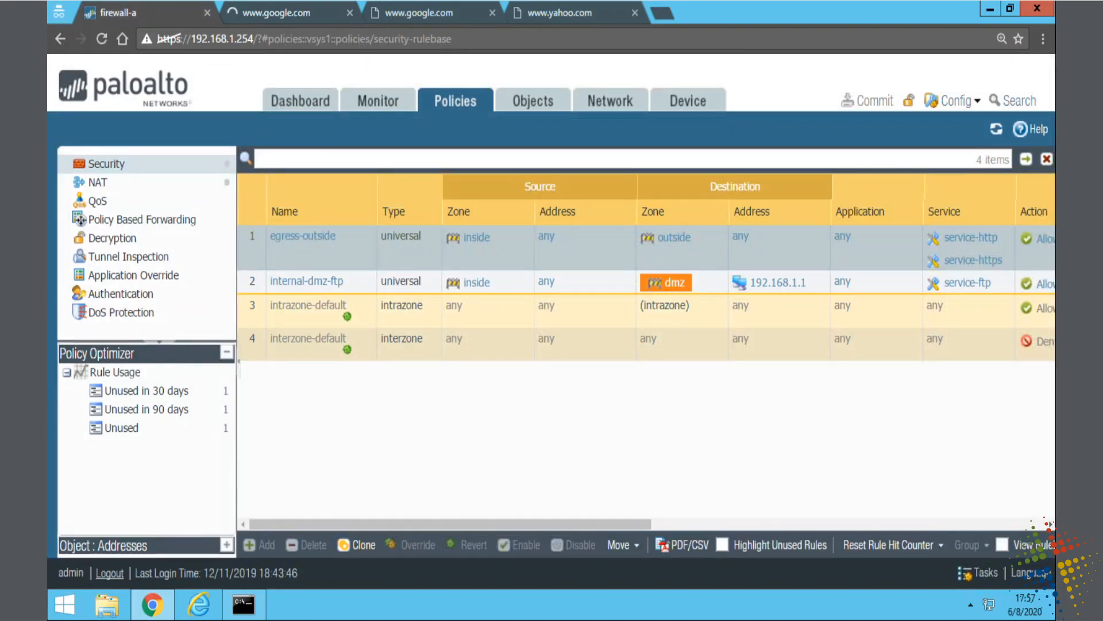
pyautogui.moveTo(532, 101)
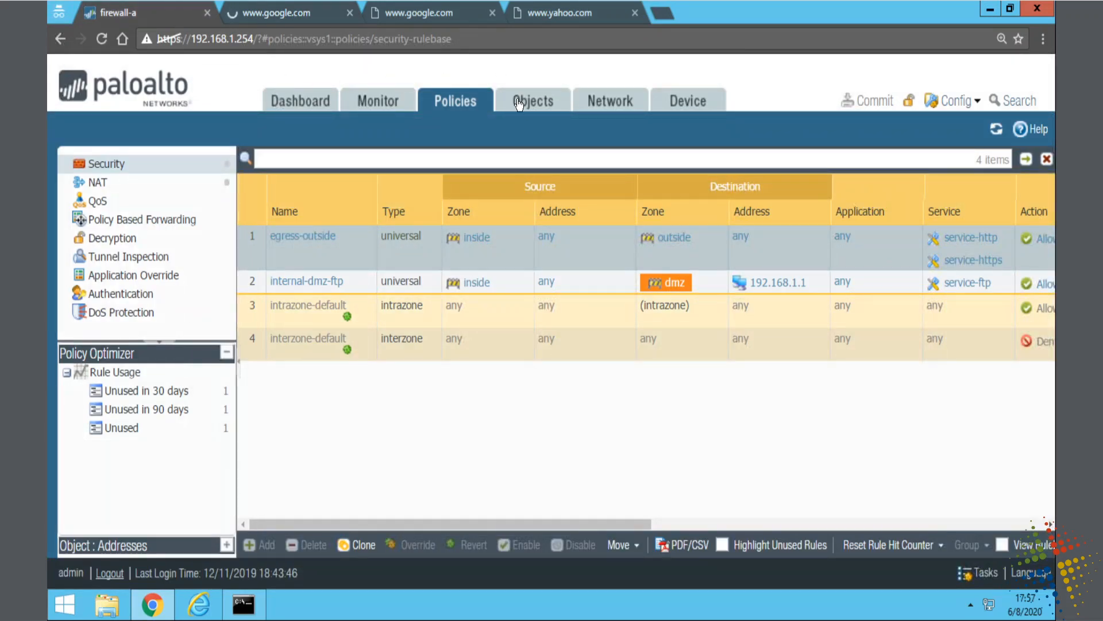
pyautogui.click(532, 100)
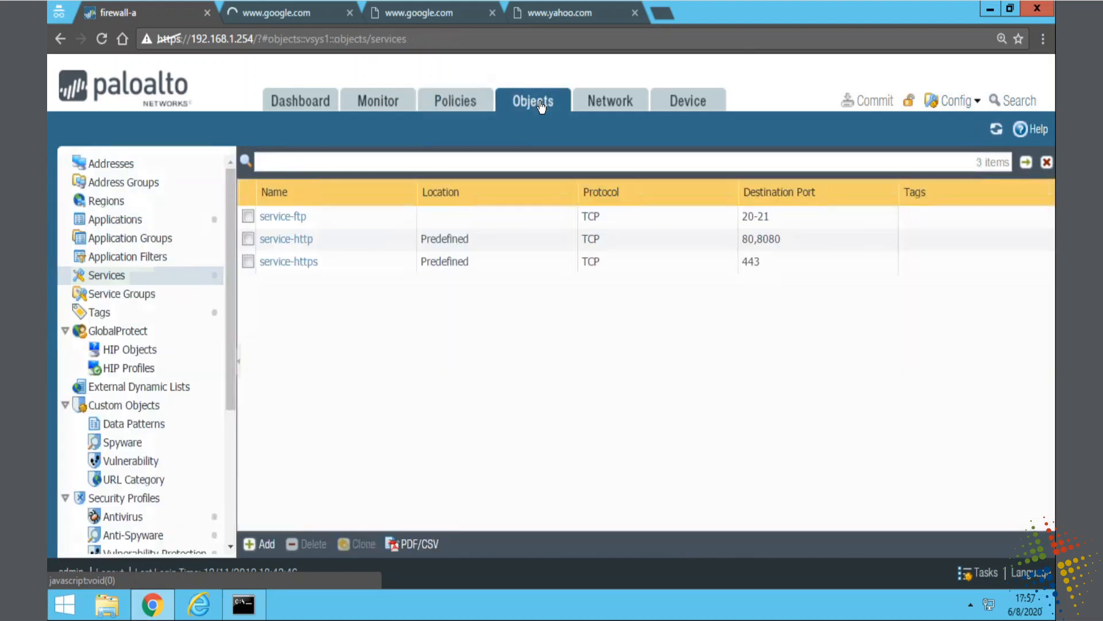
pyautogui.moveTo(120, 293)
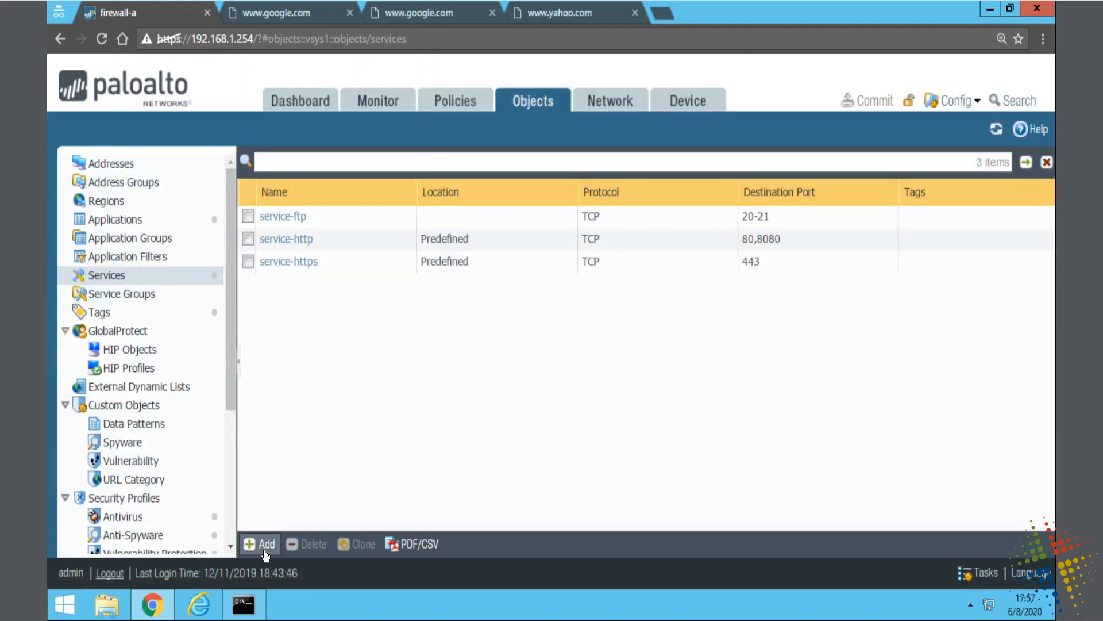
pyautogui.click(261, 544)
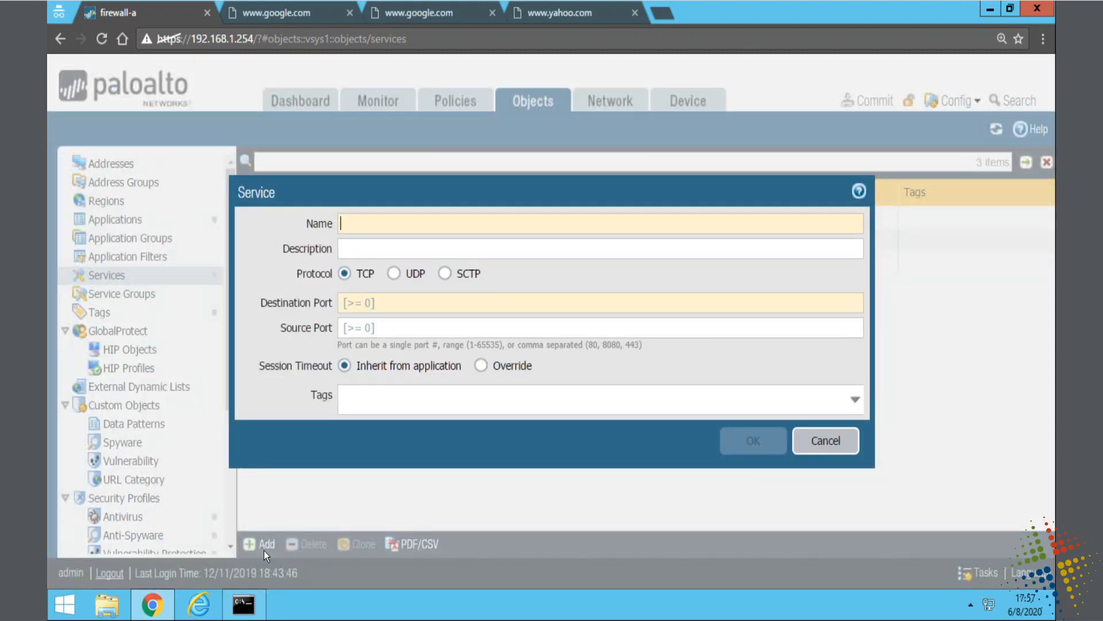
# Create the DNS_TCP service with protocol TCP and destination port 53
pyautogui.write('DNS')
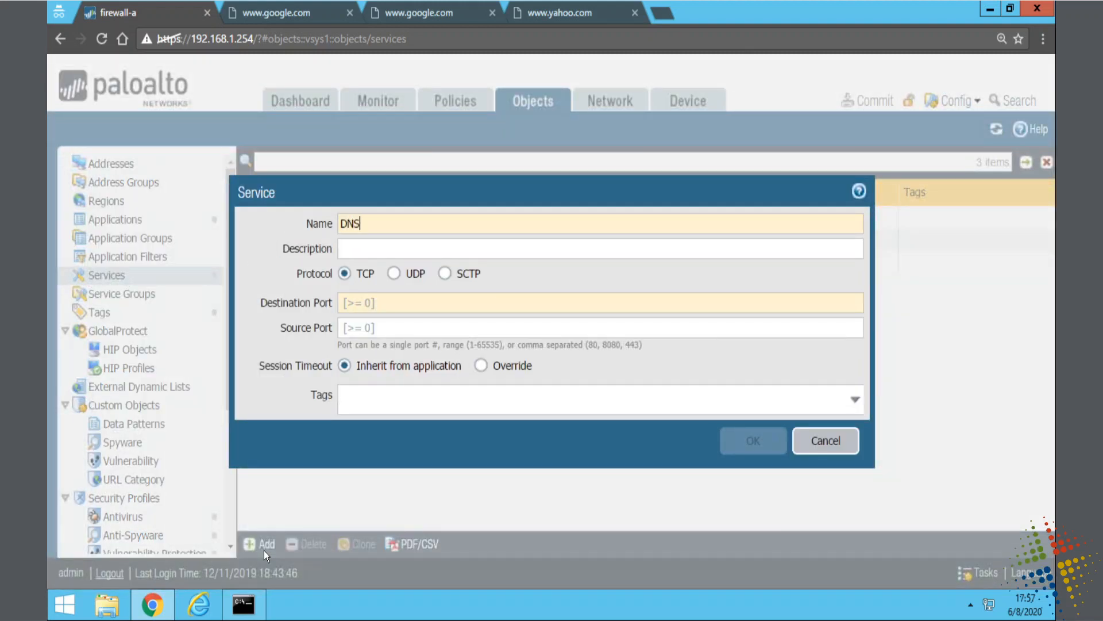
pyautogui.write('_')
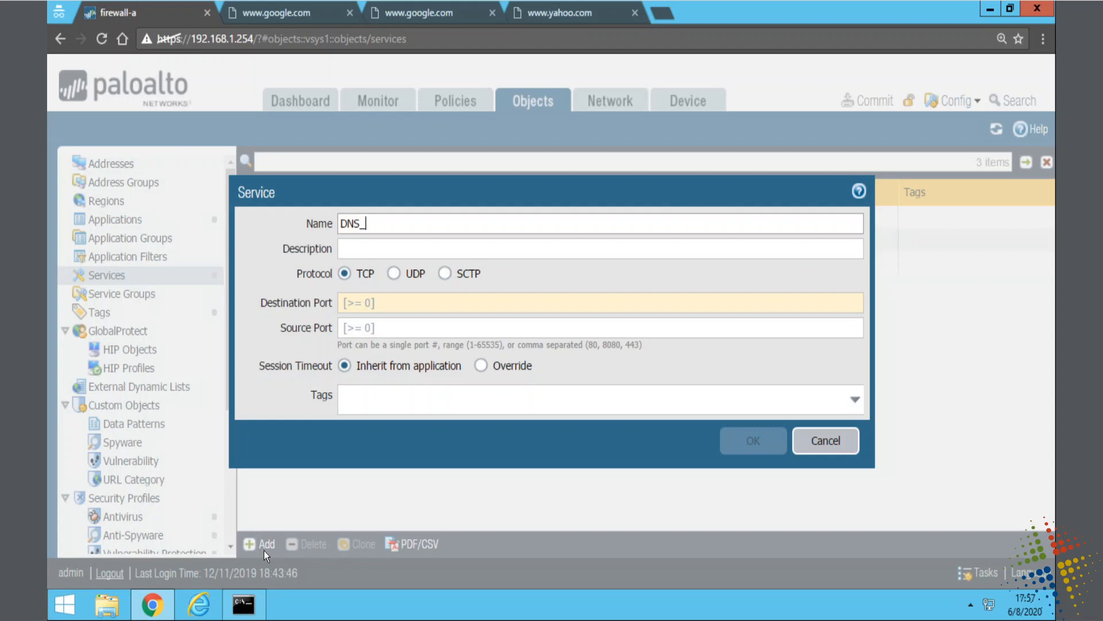
pyautogui.write('TCP')
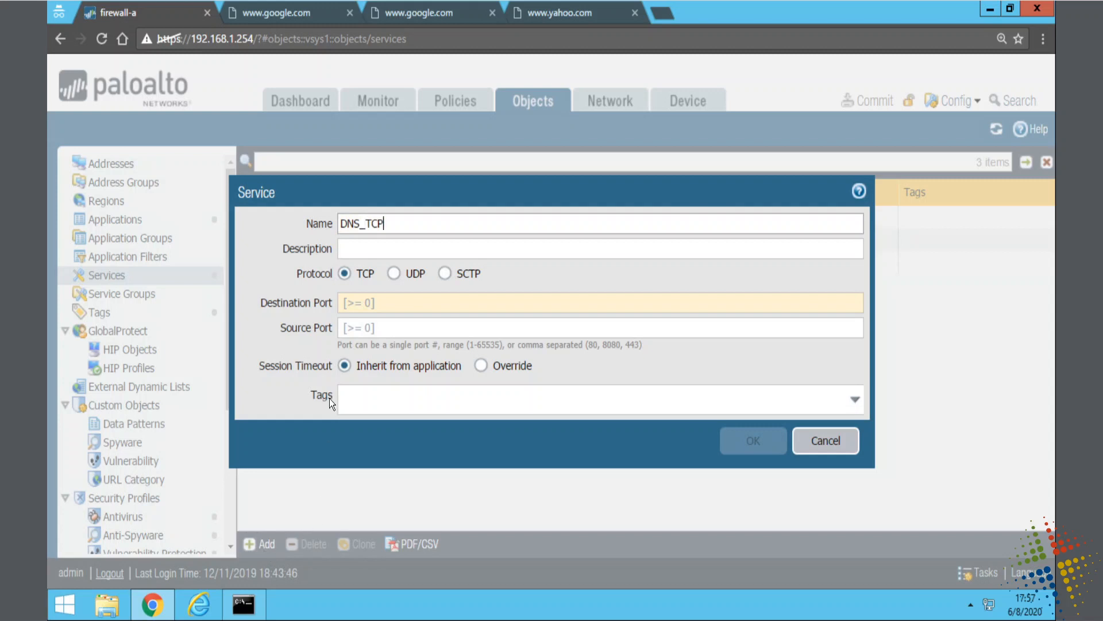
pyautogui.write('5')
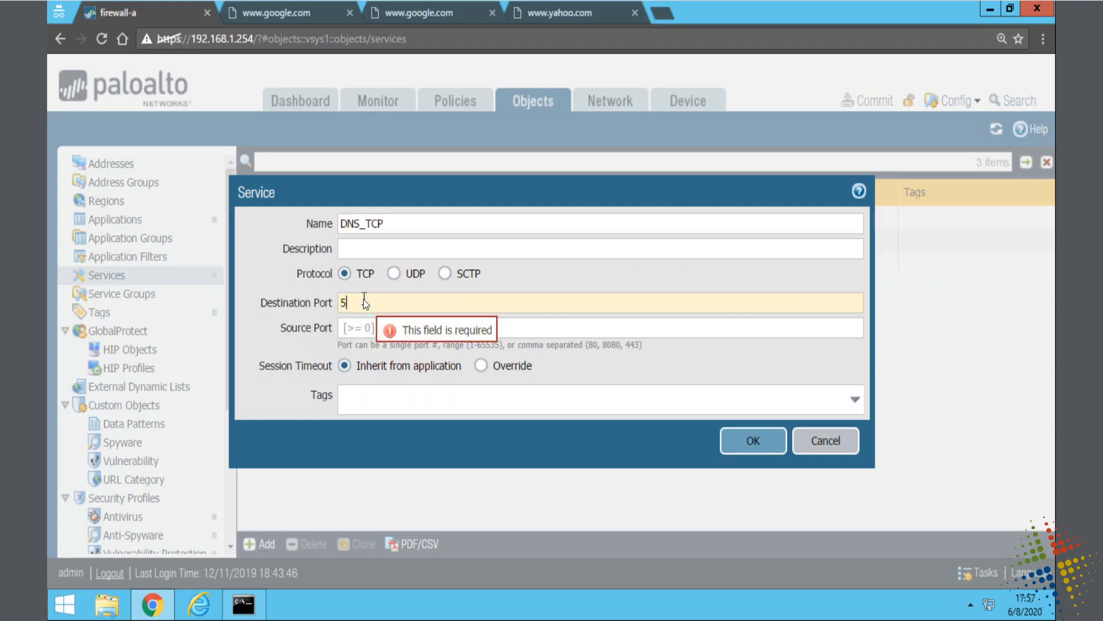
pyautogui.write('3')
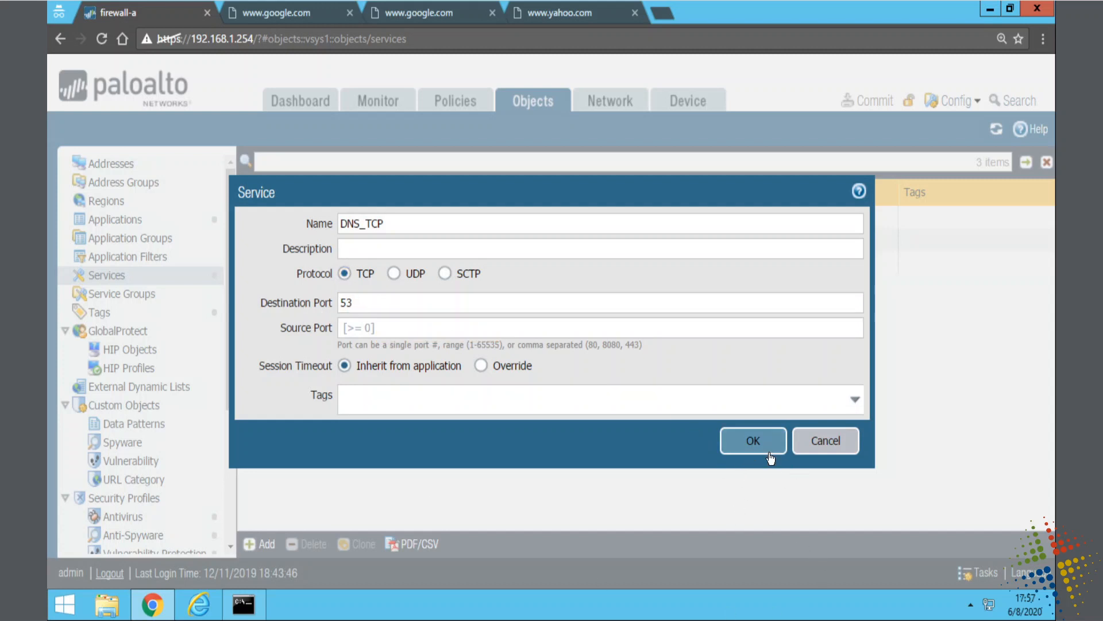
pyautogui.click(752, 440)
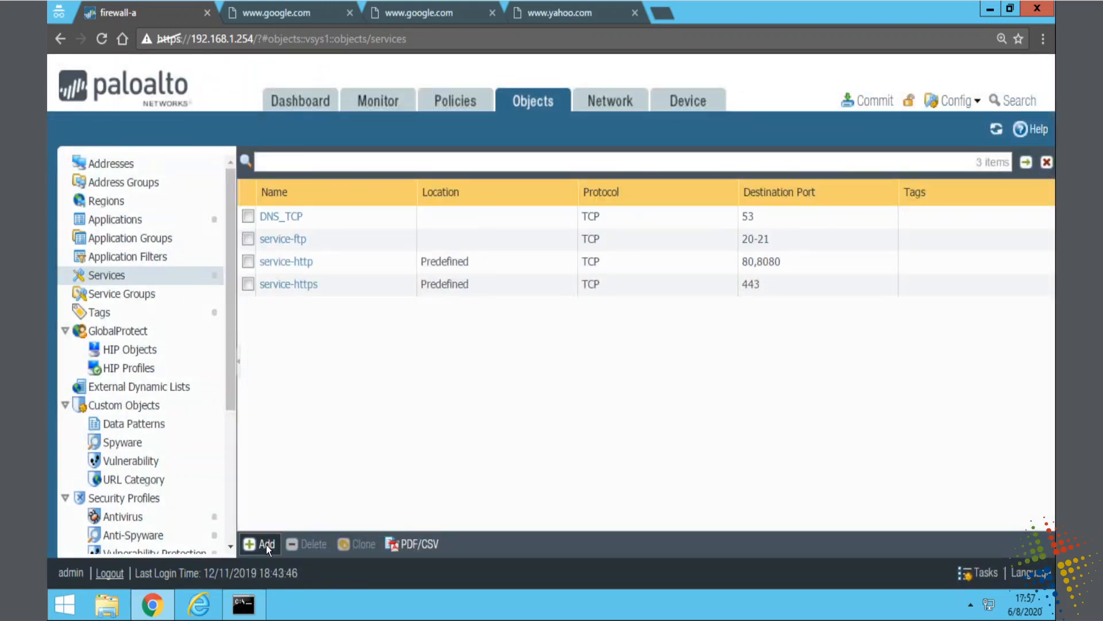
# Create the DNS_UDP service with protocol UDP and destination port 53
pyautogui.click(265, 544)
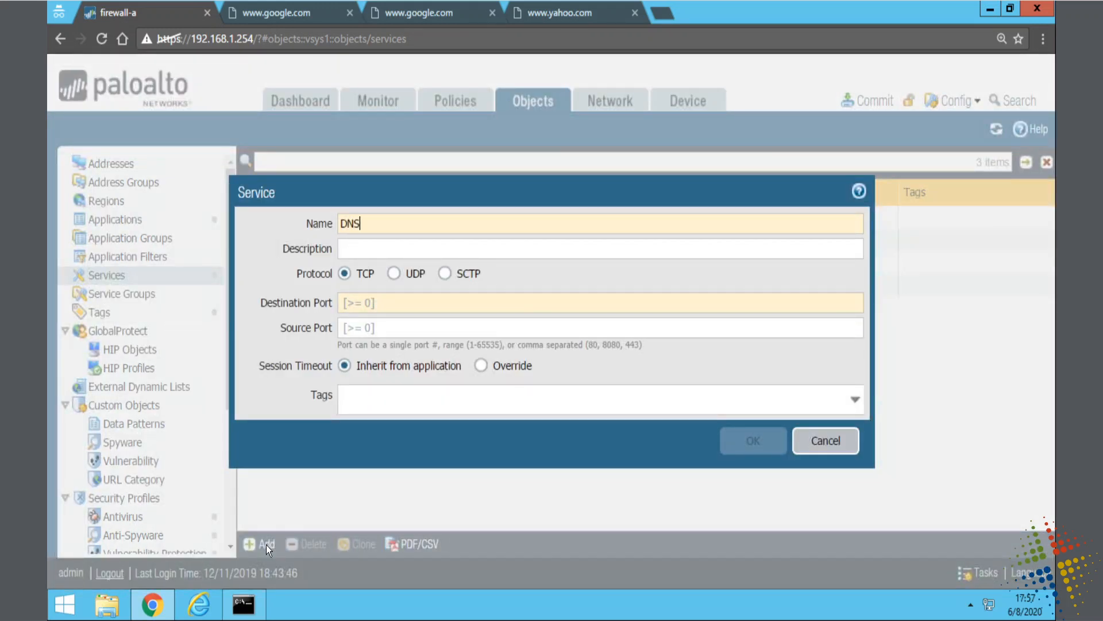
pyautogui.write('_UD{')
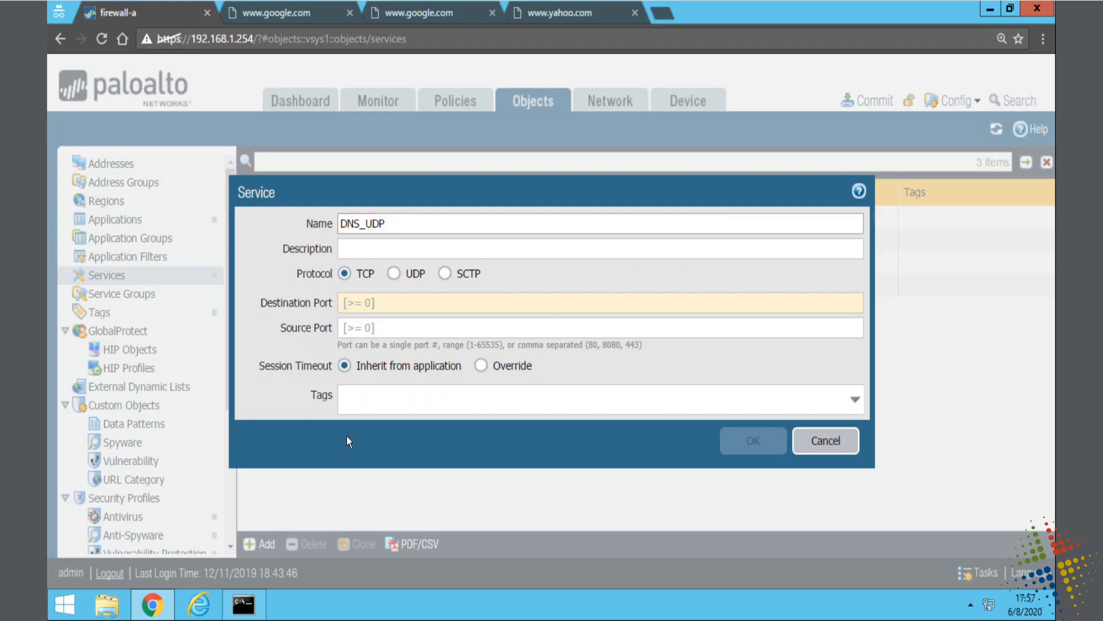
pyautogui.click(393, 274)
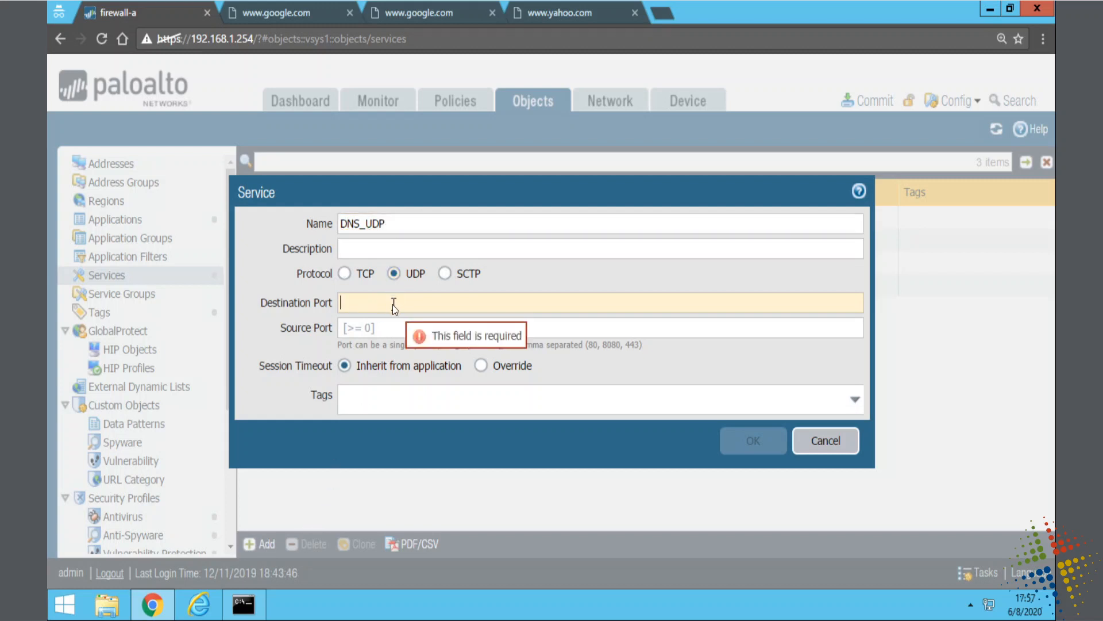
pyautogui.write('53')
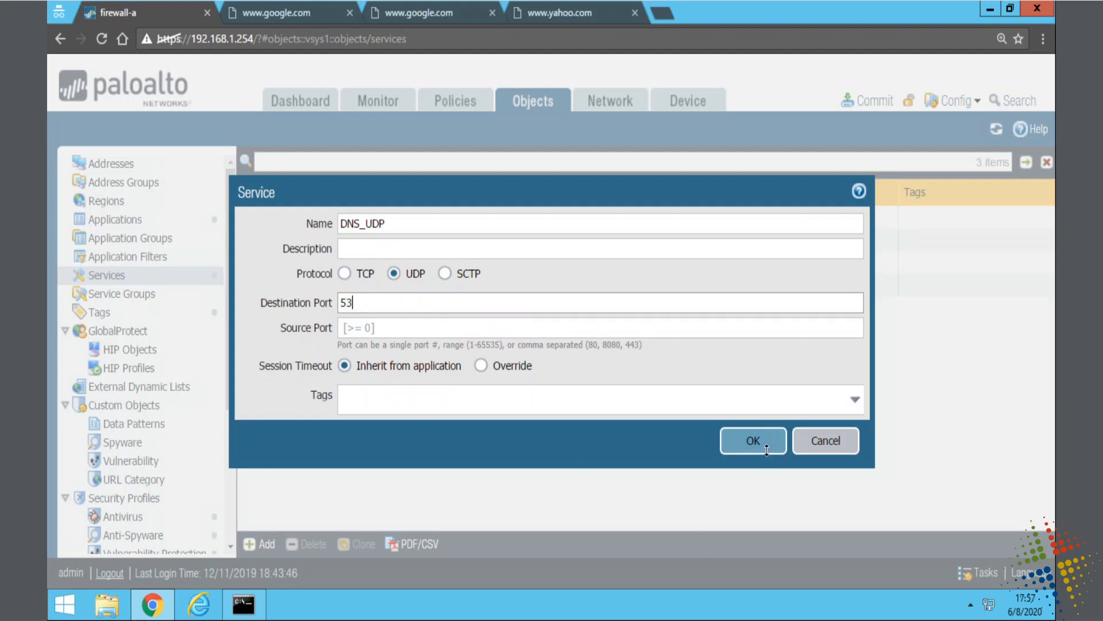
pyautogui.click(751, 440)
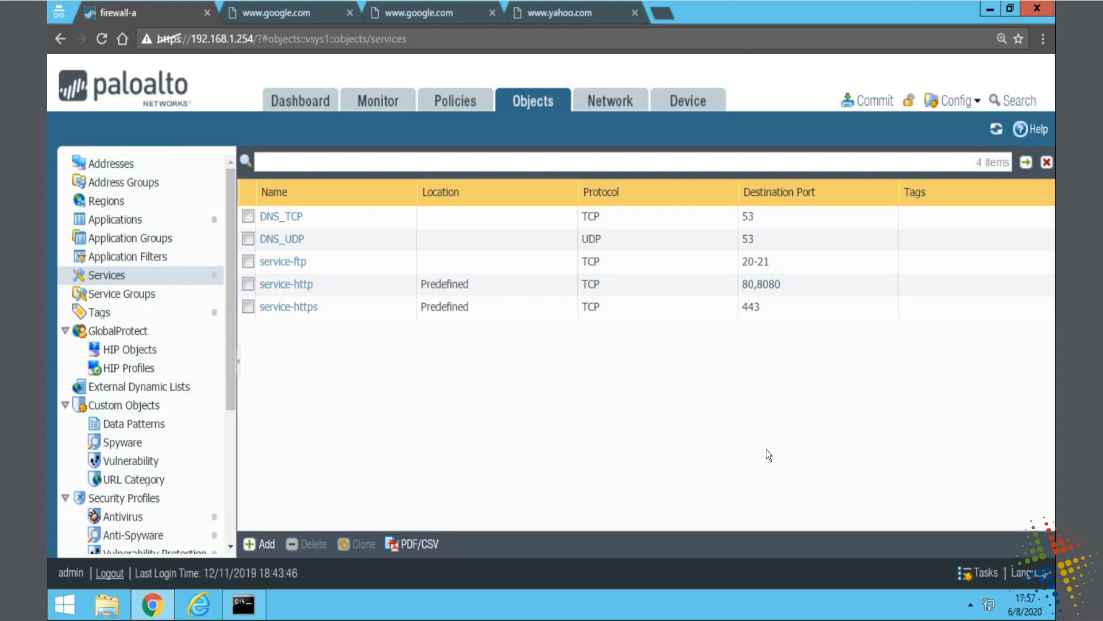
pyautogui.moveTo(628, 237)
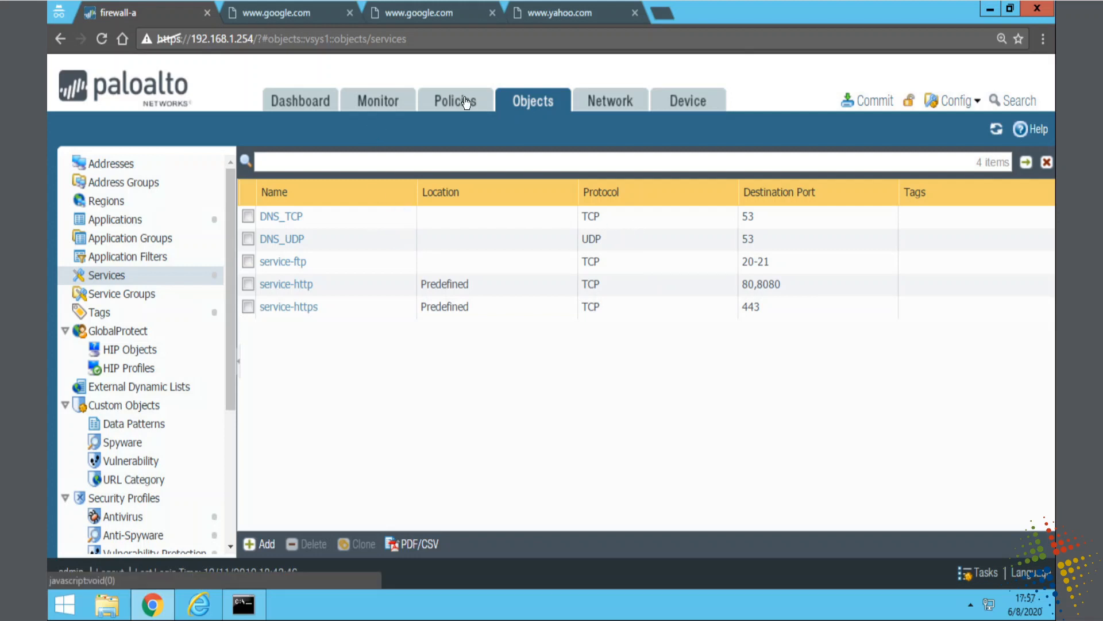
# Add DNS_TCP and DNS_UDP to the egress-outside rule's services and save the rule
pyautogui.click(455, 101)
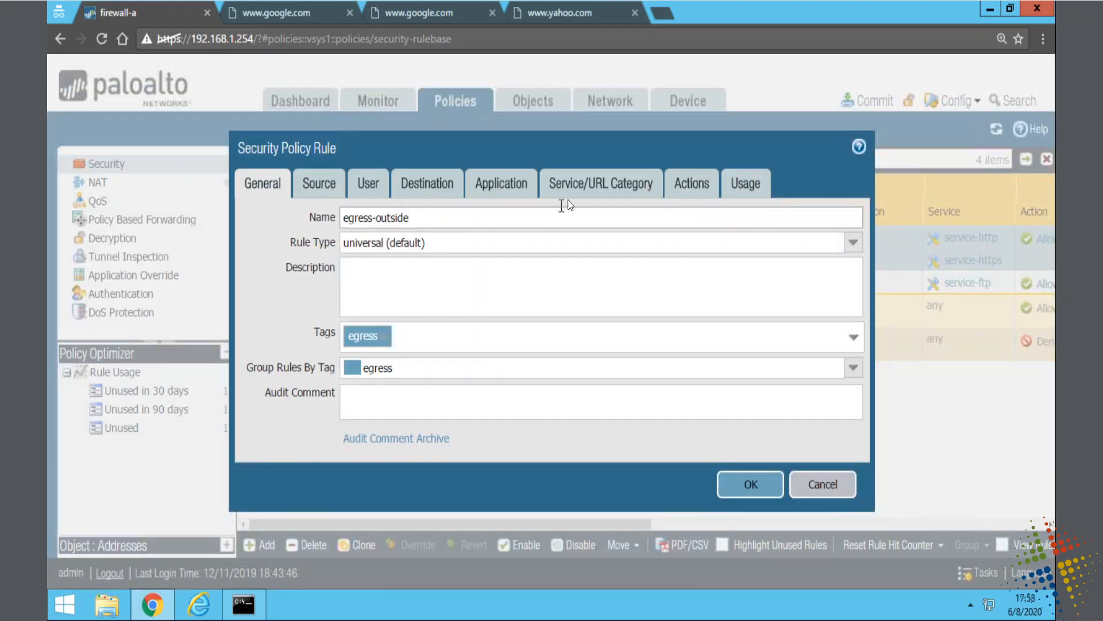
pyautogui.click(600, 183)
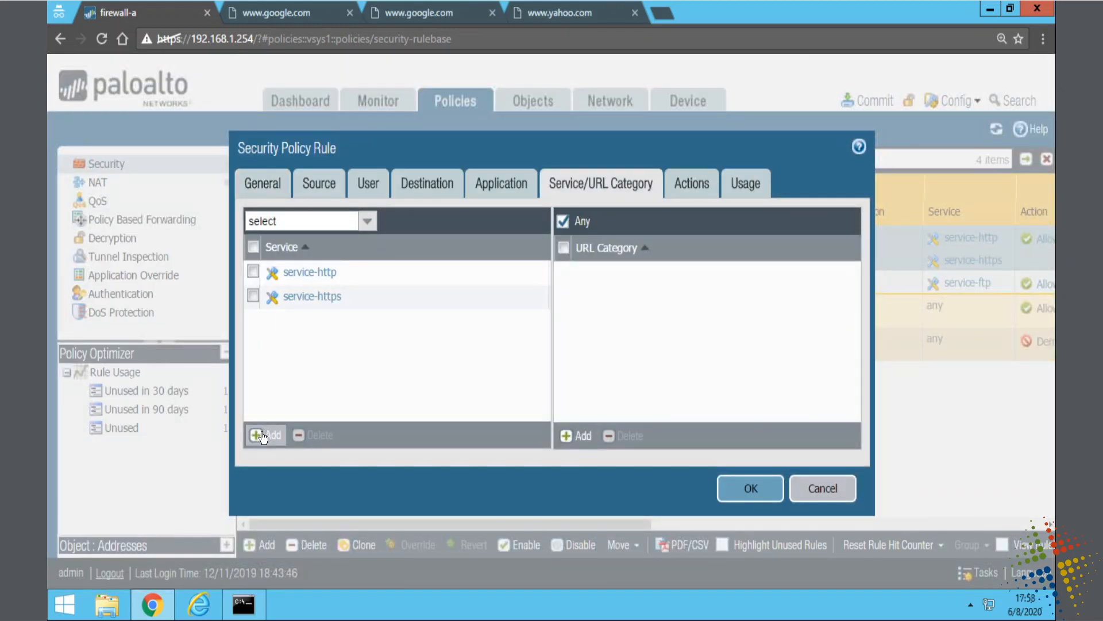
pyautogui.click(265, 434)
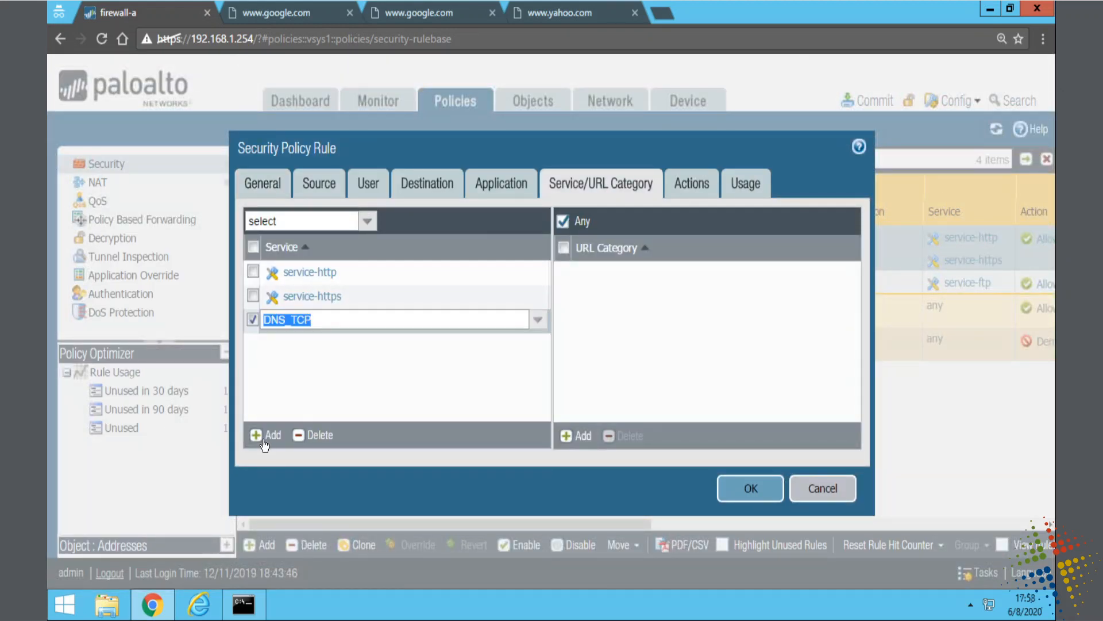
pyautogui.click(266, 434)
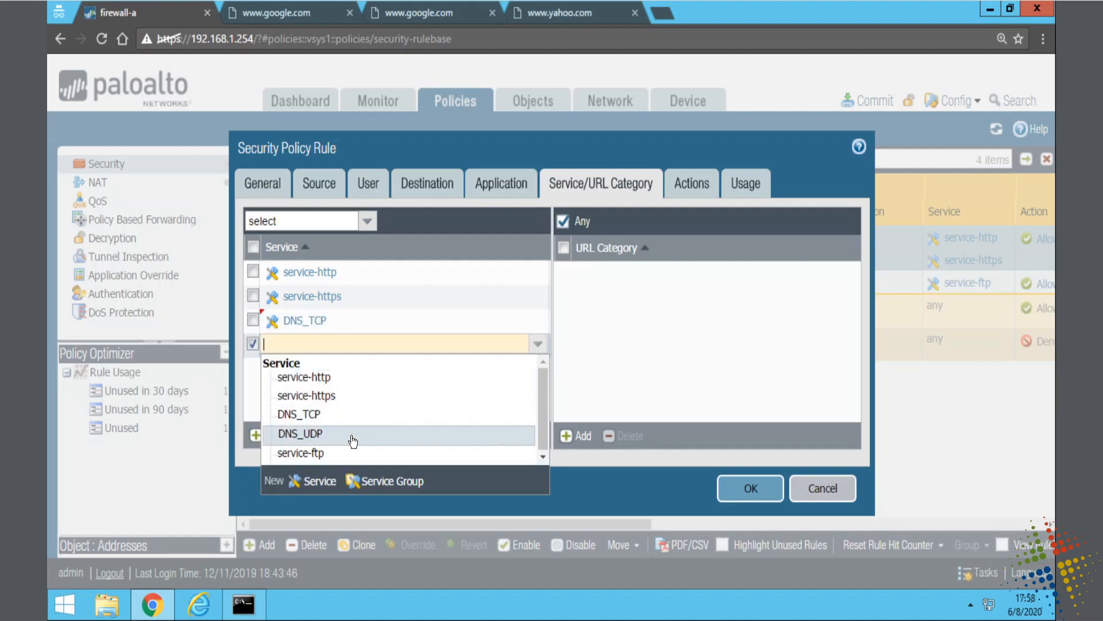
pyautogui.click(299, 433)
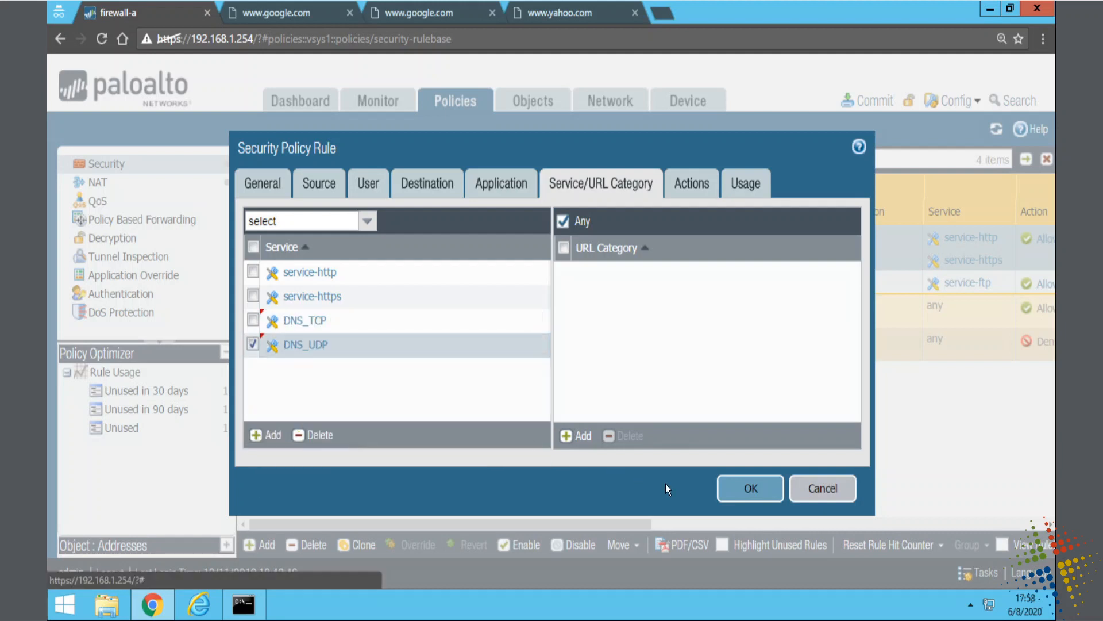
pyautogui.click(749, 488)
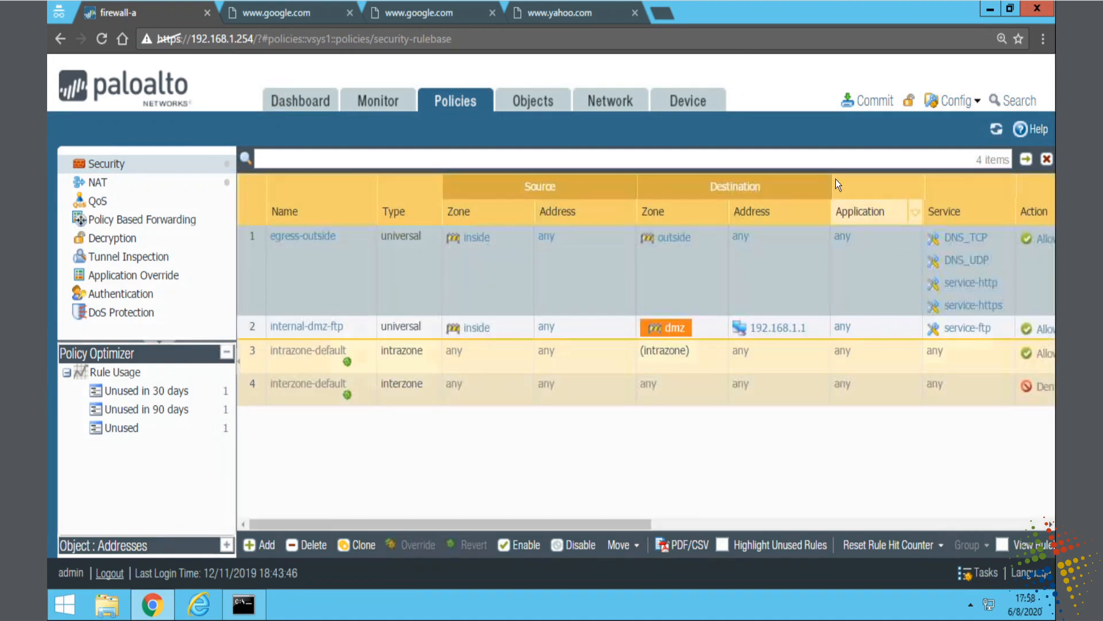
# Commit all pending changes to the running configuration and dismiss the commit status
pyautogui.click(873, 100)
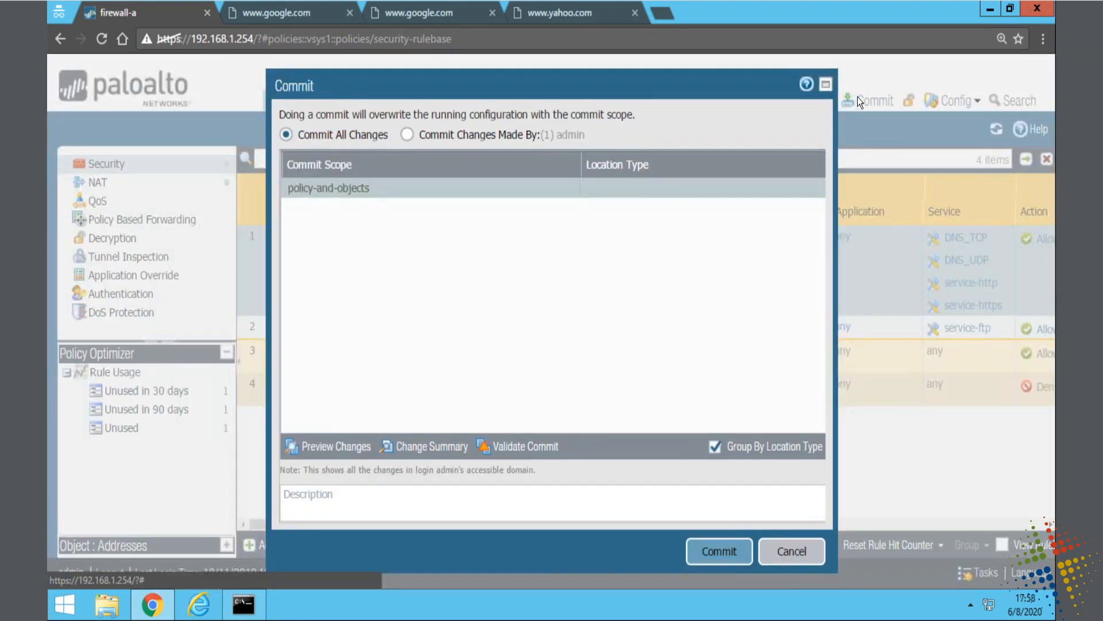
pyautogui.click(718, 551)
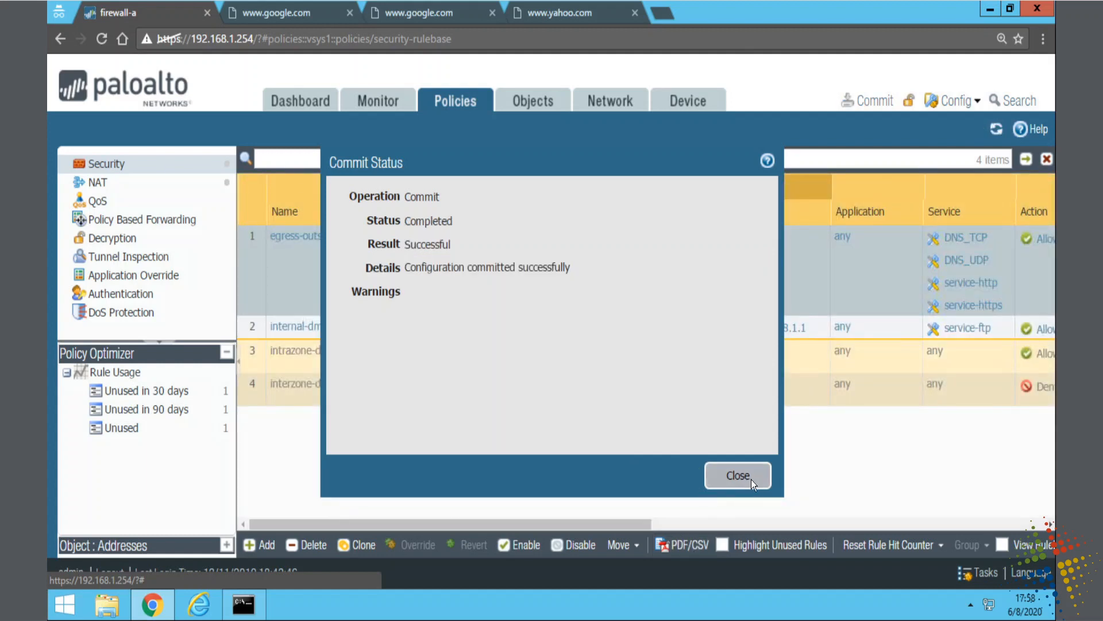
pyautogui.click(275, 13)
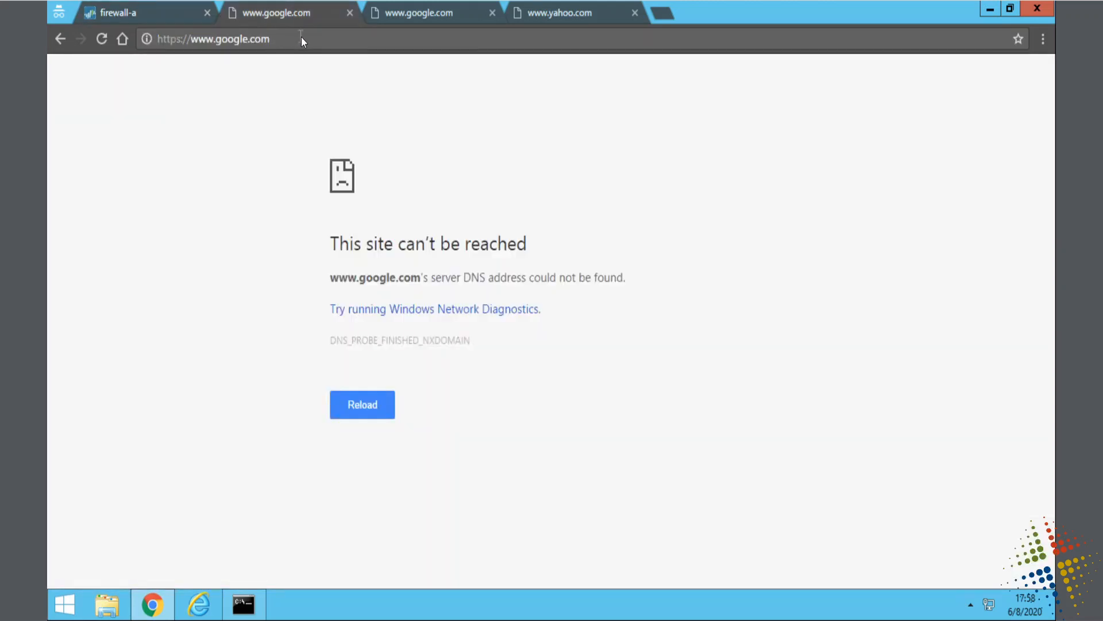
# Reload the Google and Yahoo pages in Chrome so both sites now load
pyautogui.click(362, 404)
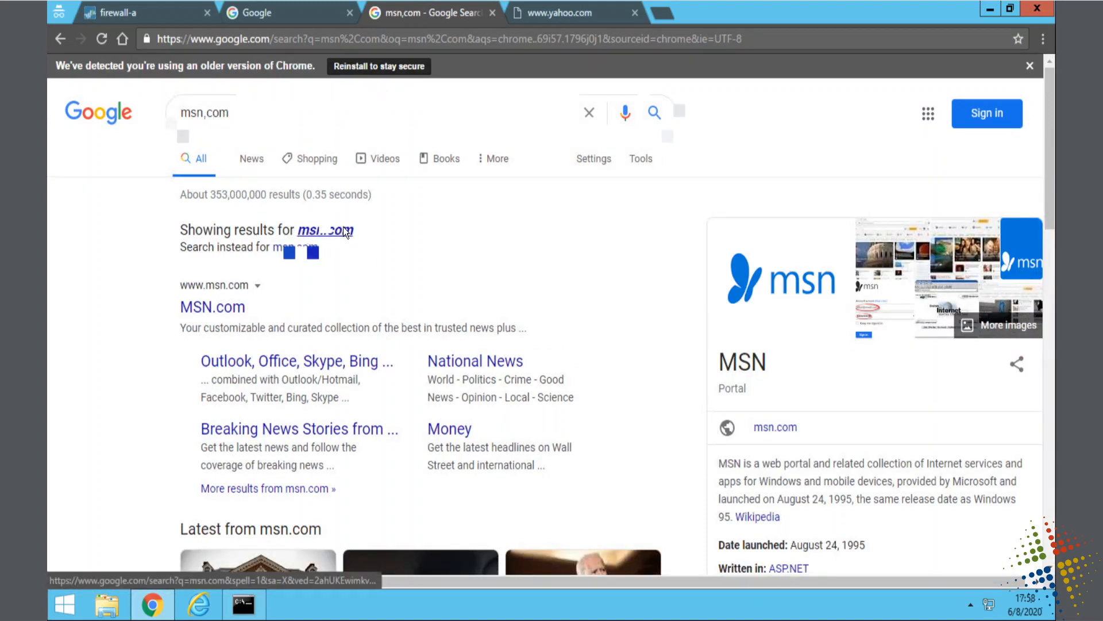
pyautogui.click(560, 12)
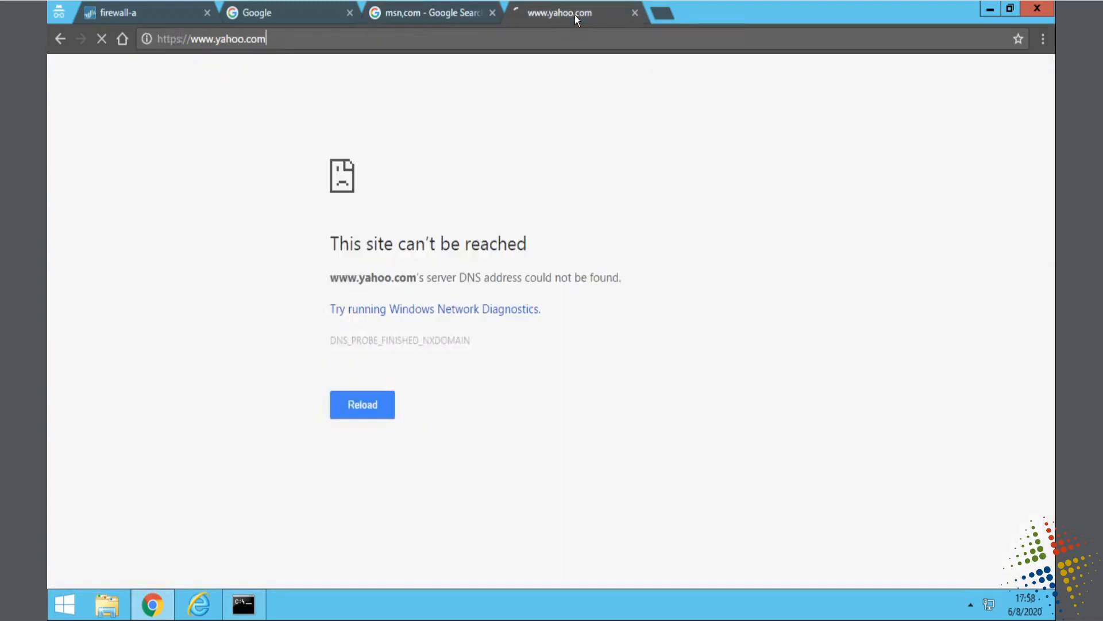
pyautogui.click(362, 403)
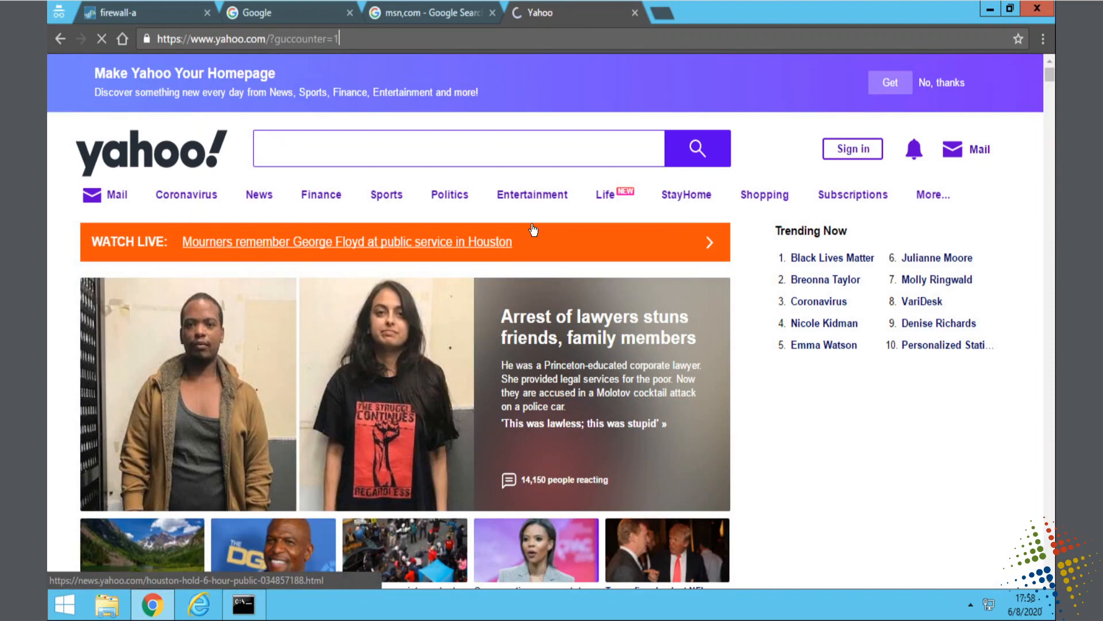
# Return to firewall-a, glance at Objects, then go back to the Policies security rule list
pyautogui.click(116, 13)
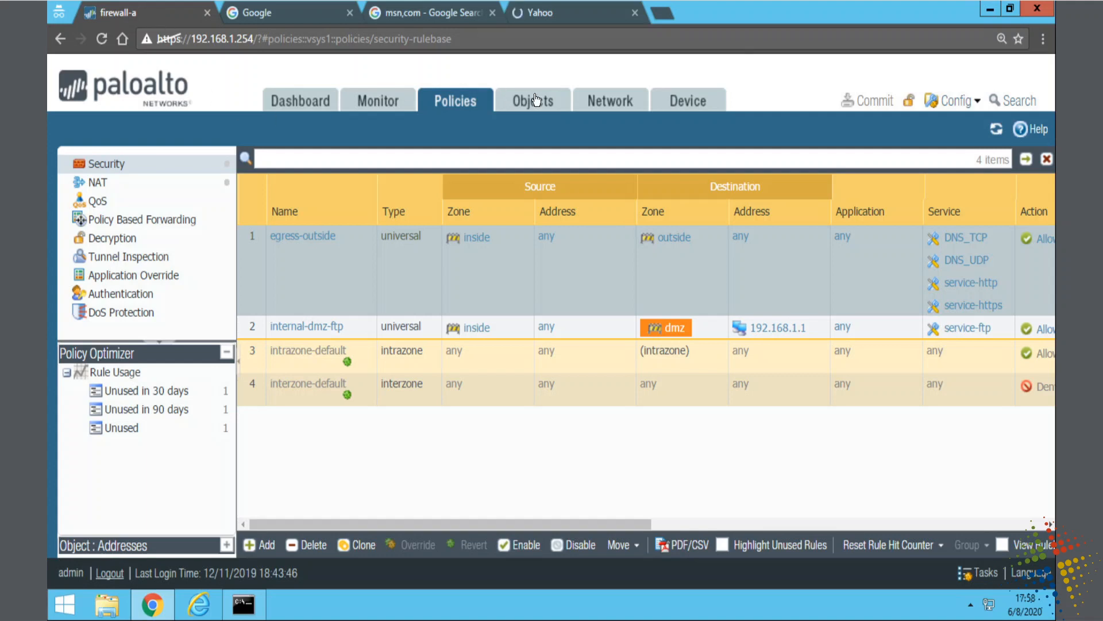
pyautogui.click(532, 100)
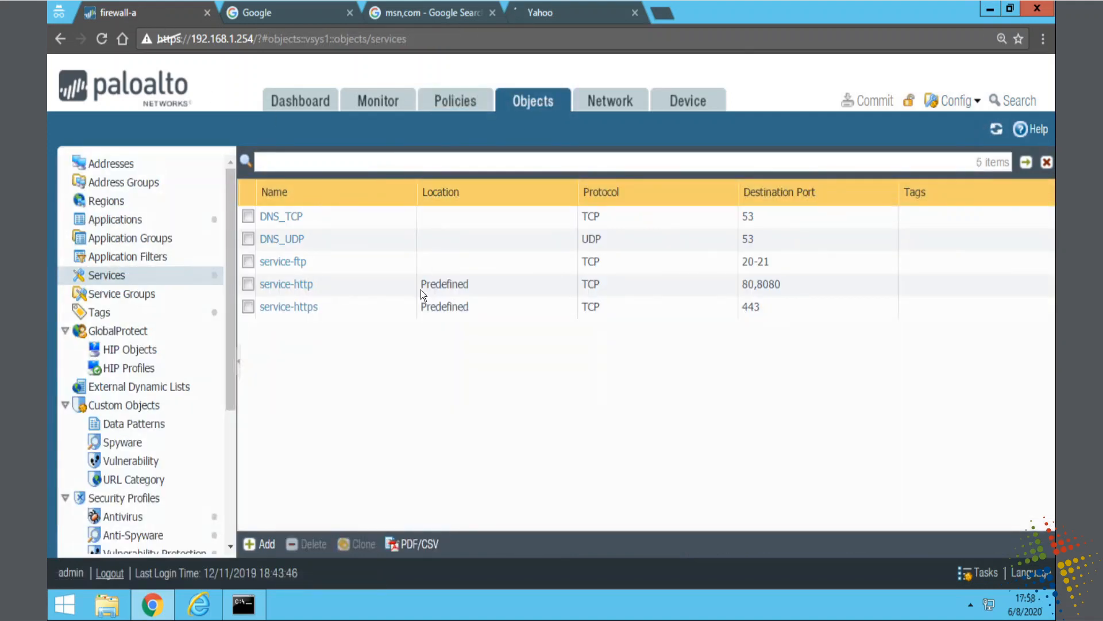
pyautogui.click(455, 100)
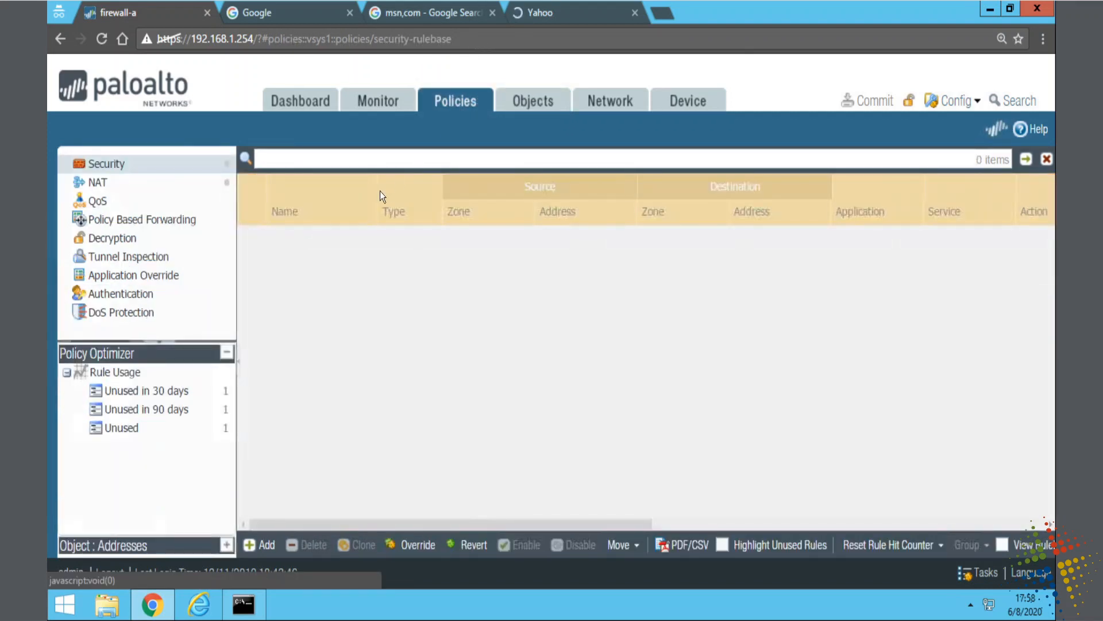